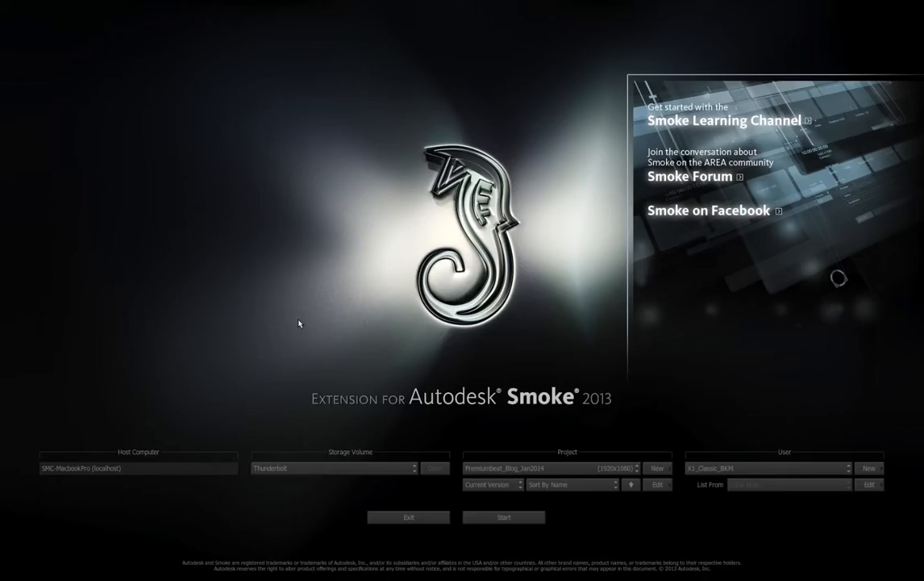
pyautogui.moveTo(316, 333)
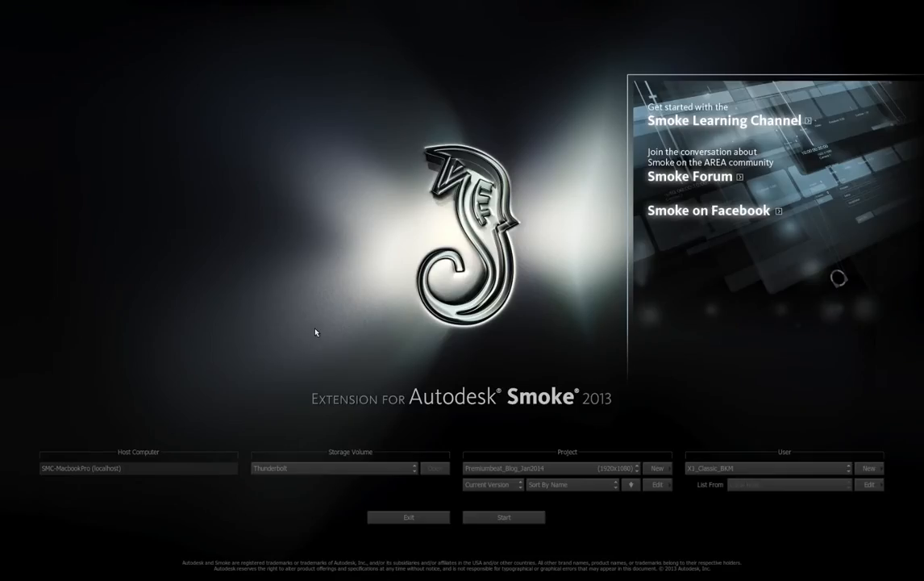
pyautogui.moveTo(345, 315)
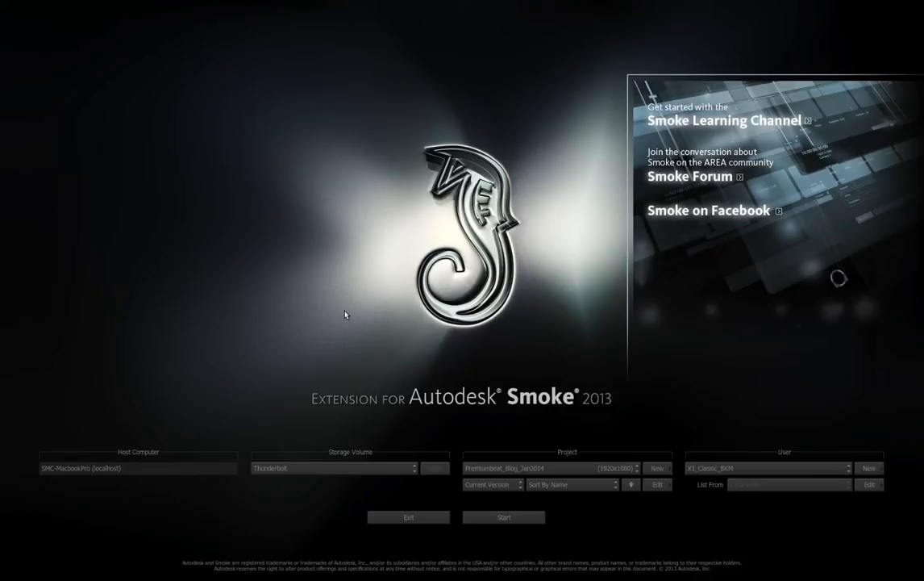
pyautogui.moveTo(385, 329)
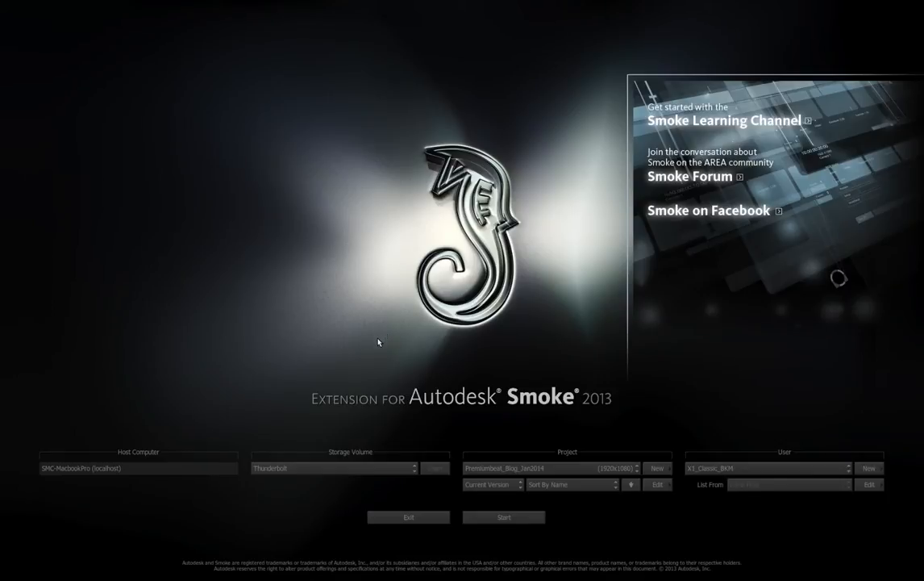
# Step: Start a new user profile named P8_BKM_Atomize
pyautogui.click(503, 516)
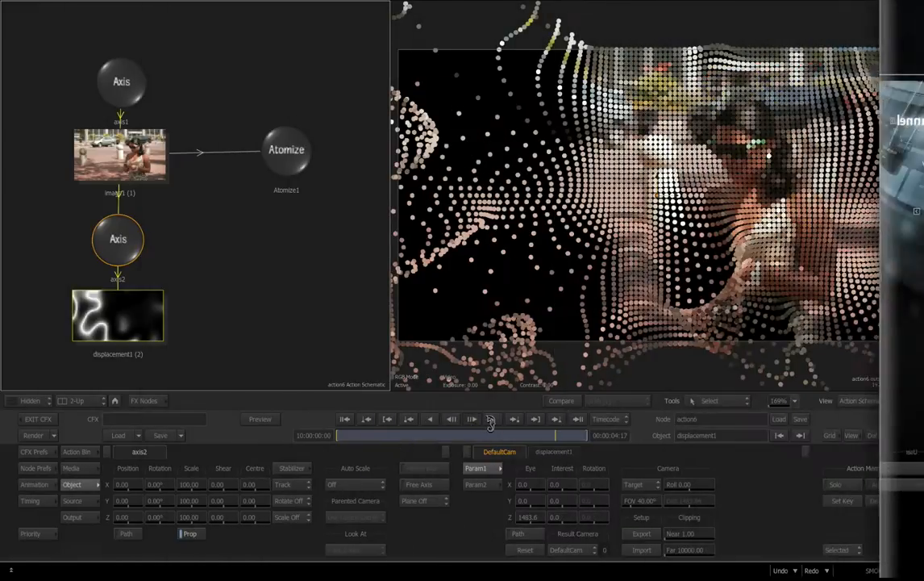
pyautogui.click(492, 419)
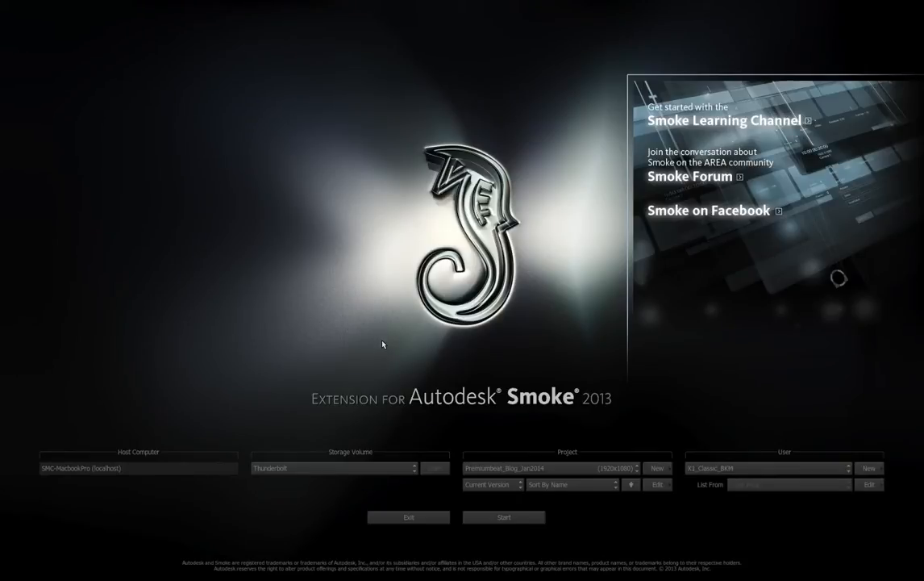
pyautogui.moveTo(387, 342)
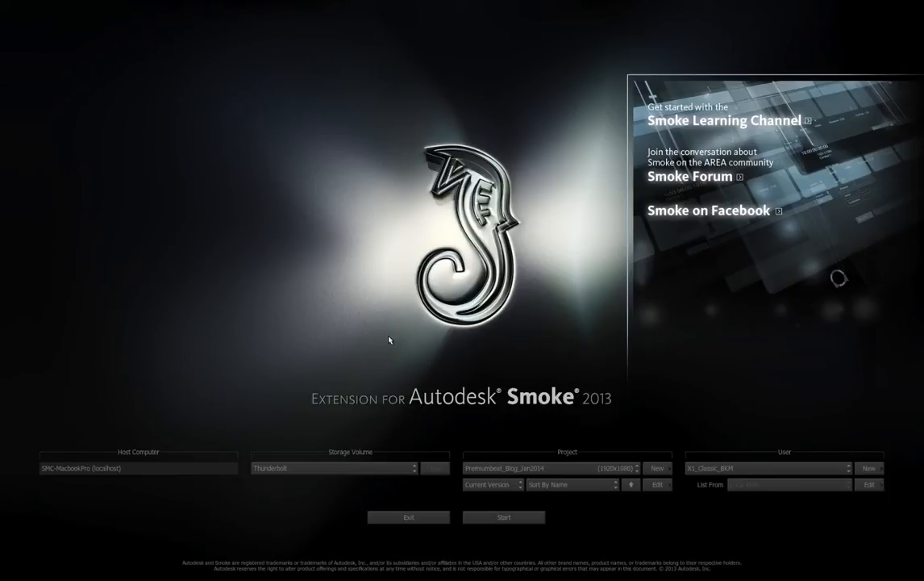
pyautogui.moveTo(596, 480)
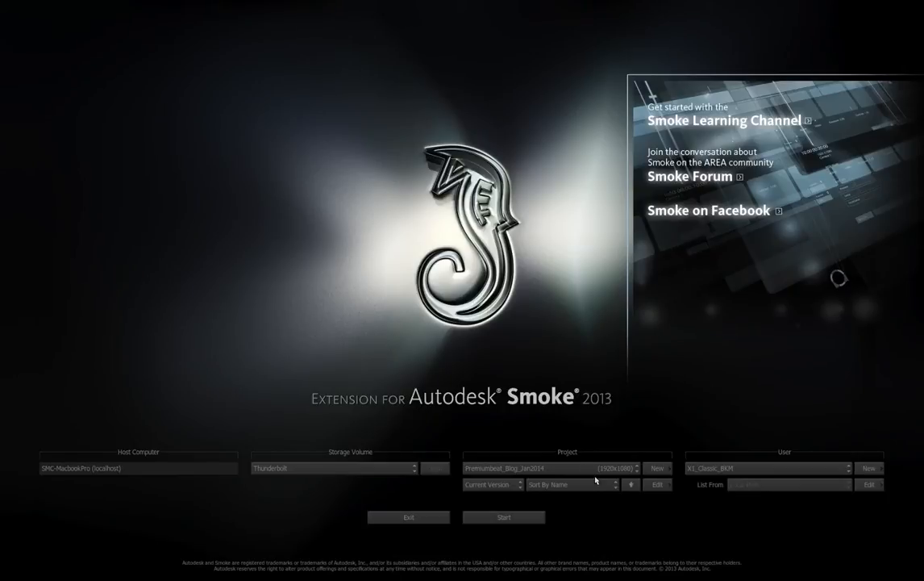
pyautogui.moveTo(568, 495)
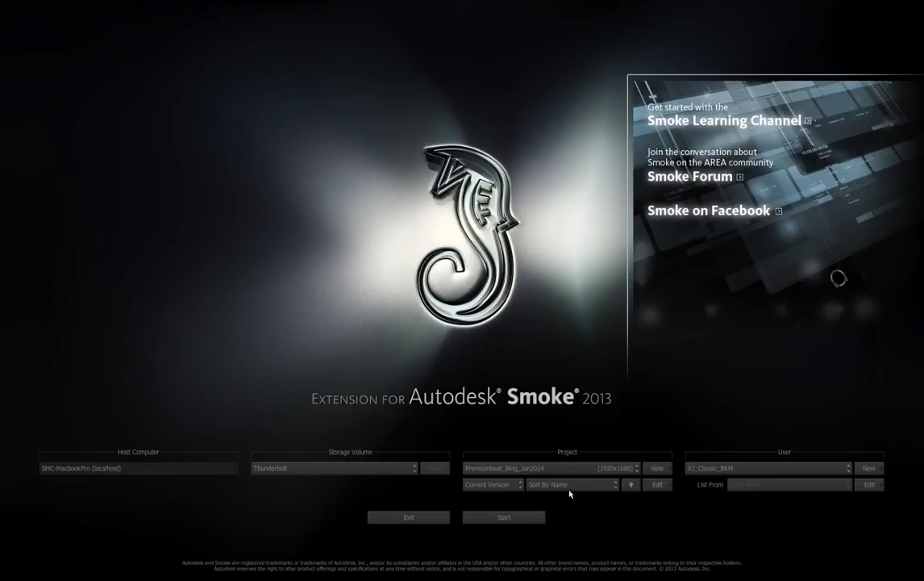
pyautogui.moveTo(757, 497)
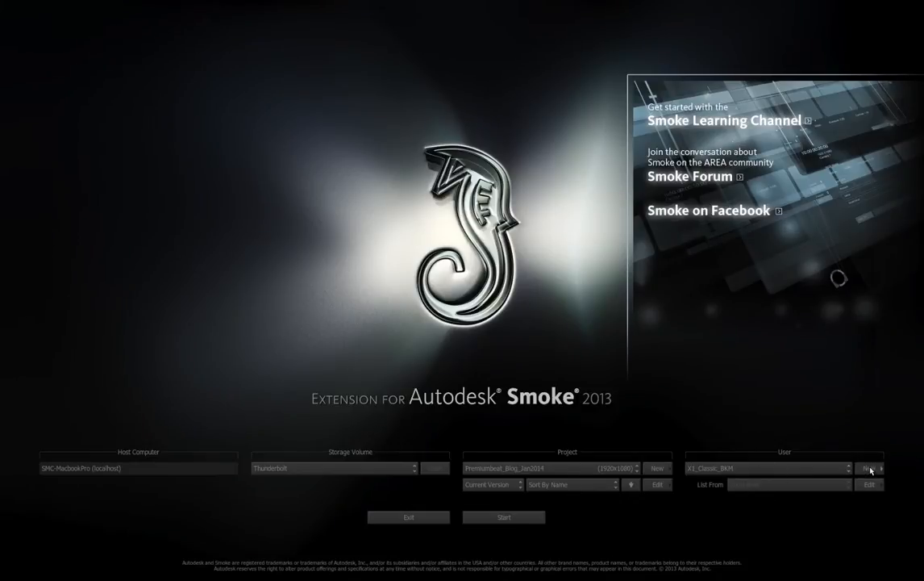
pyautogui.click(870, 468)
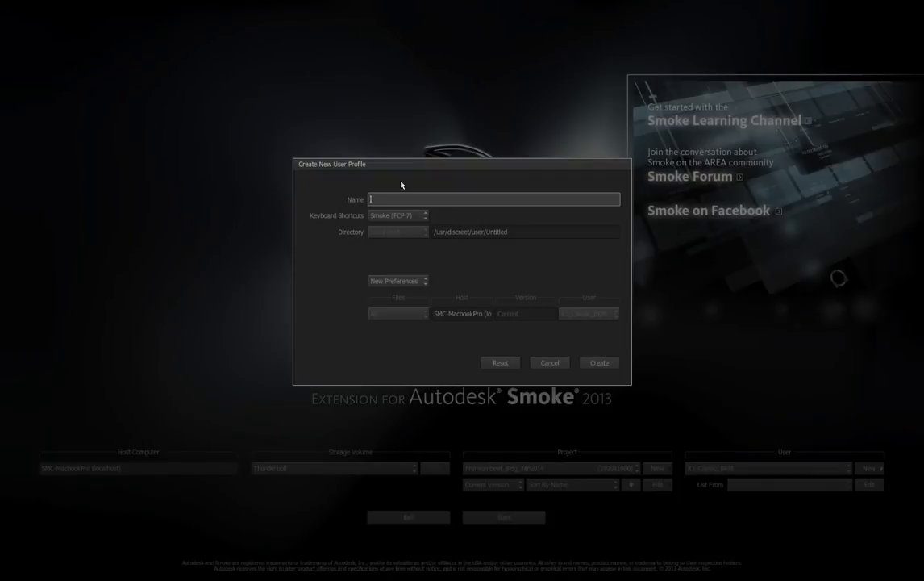
pyautogui.write('P8')
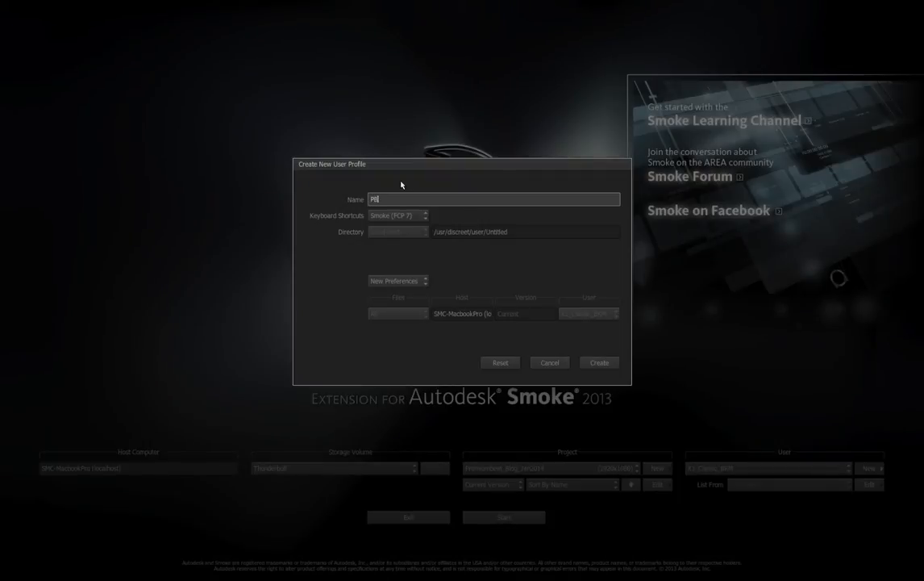
pyautogui.write('BKM')
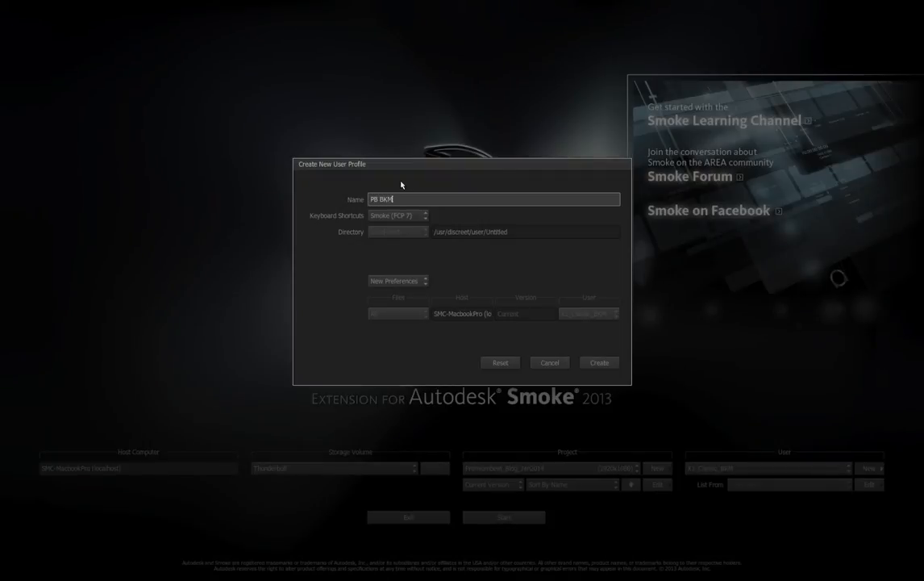
pyautogui.write('Atom')
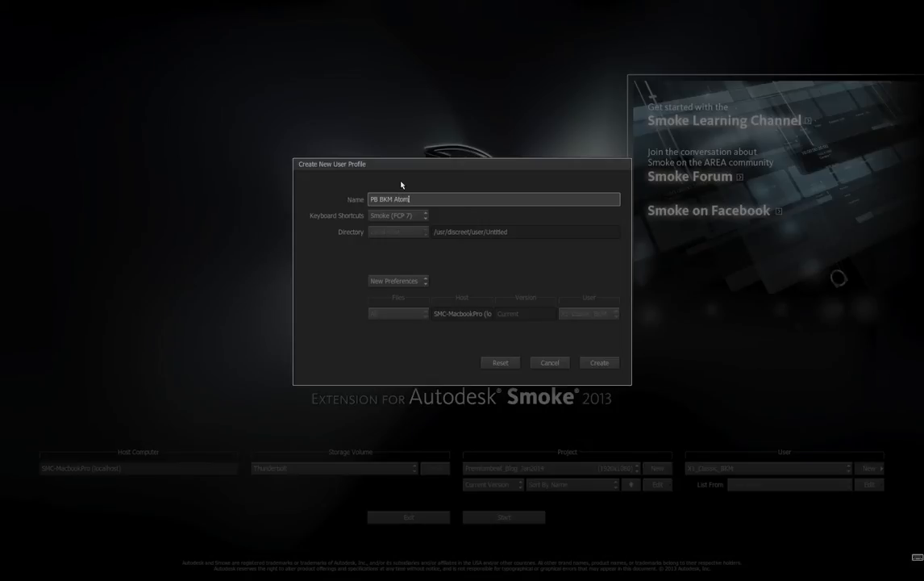
pyautogui.write('ize')
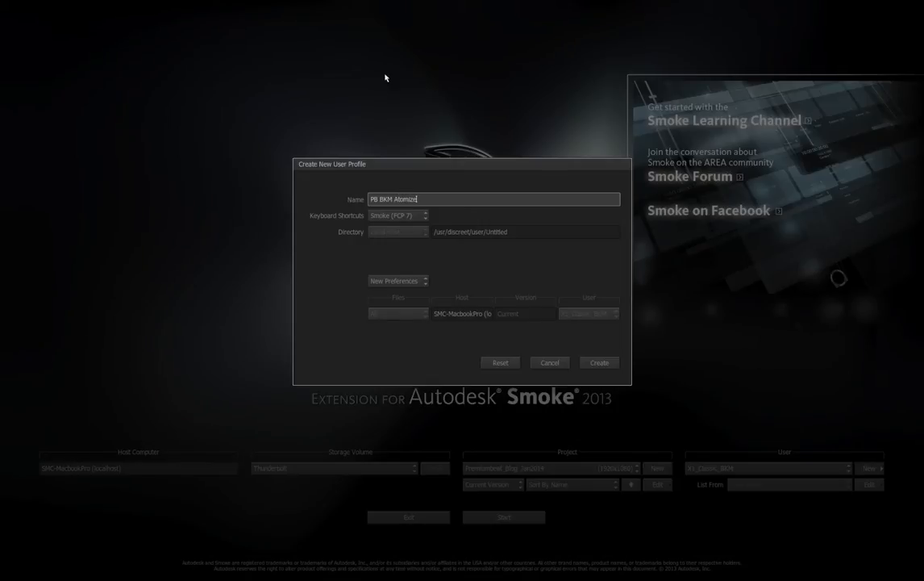
# Step: Set the profile's keyboard shortcuts to Smoke Classic and create it
pyautogui.click(398, 216)
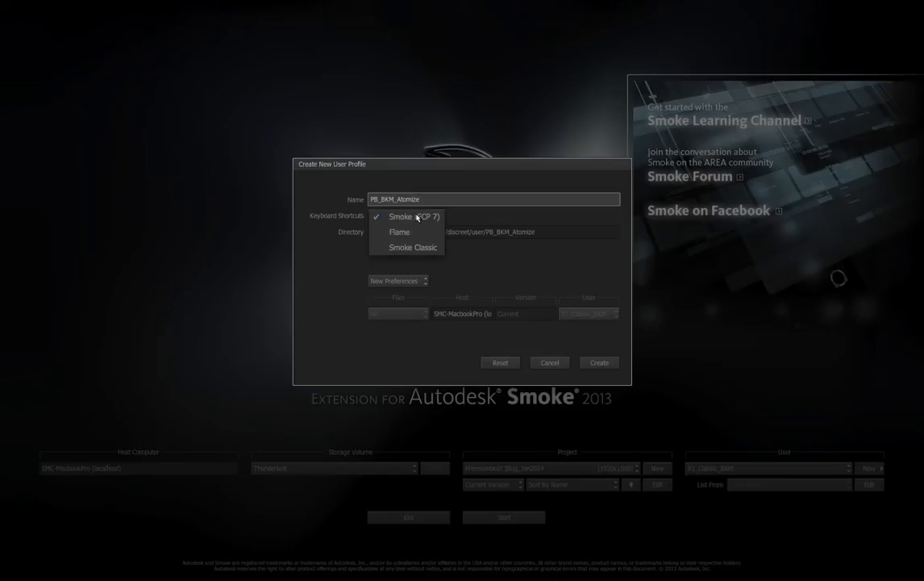
pyautogui.moveTo(413, 247)
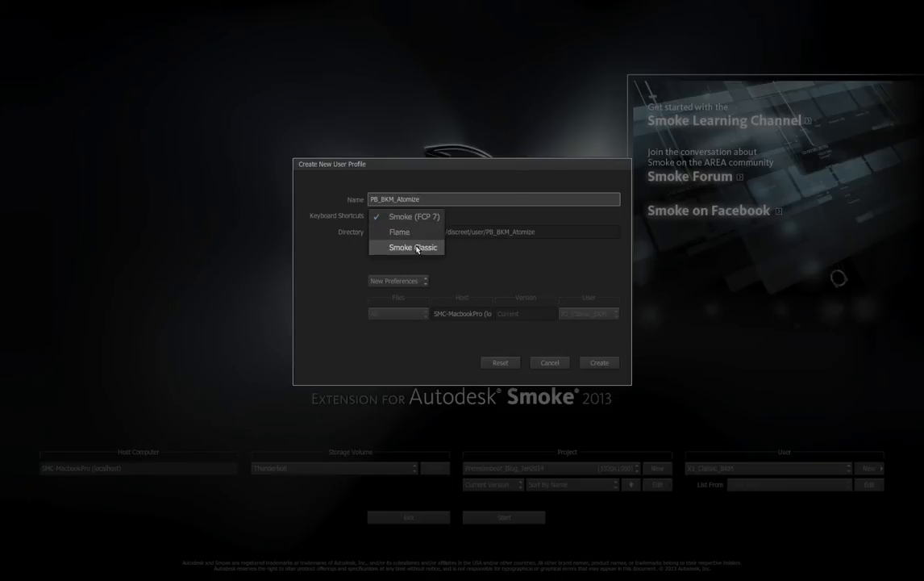
pyautogui.click(413, 246)
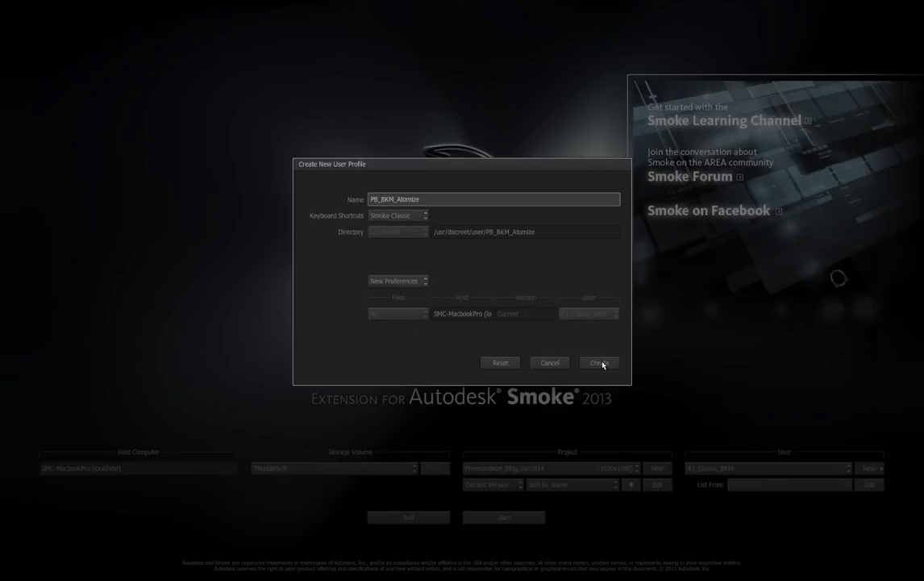
pyautogui.click(598, 361)
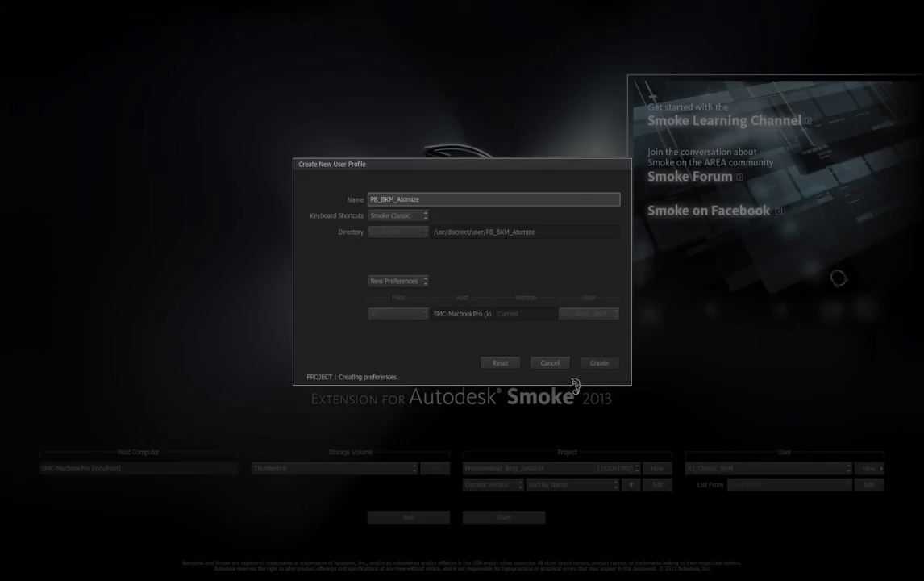
pyautogui.click(598, 361)
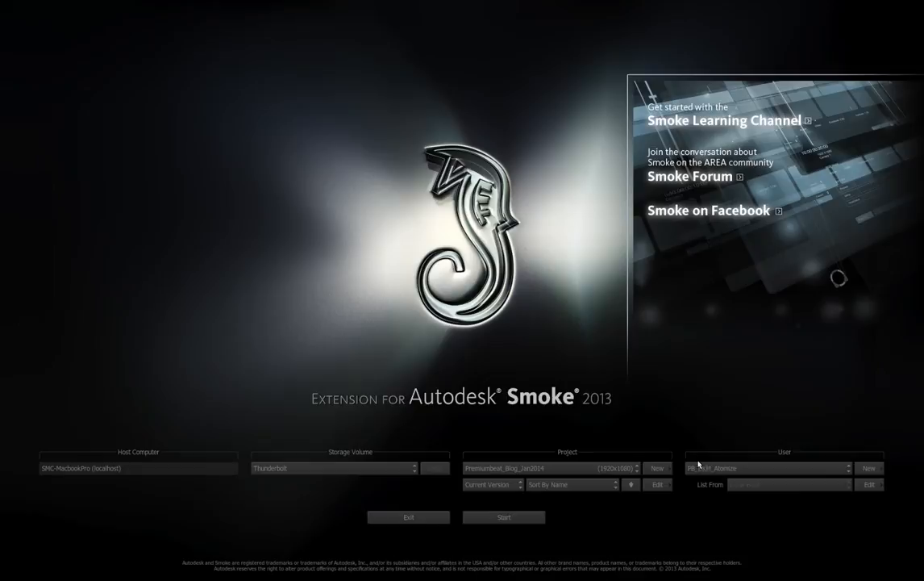
# Step: Confirm the P8_BKM_Atomize user on the startup screen and switch to Finder
pyautogui.click(845, 468)
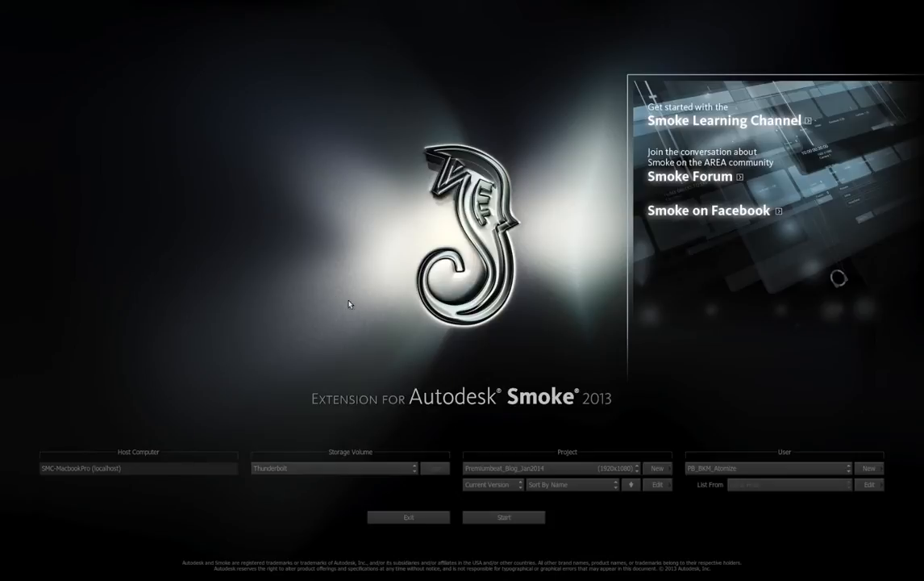
pyautogui.moveTo(355, 268)
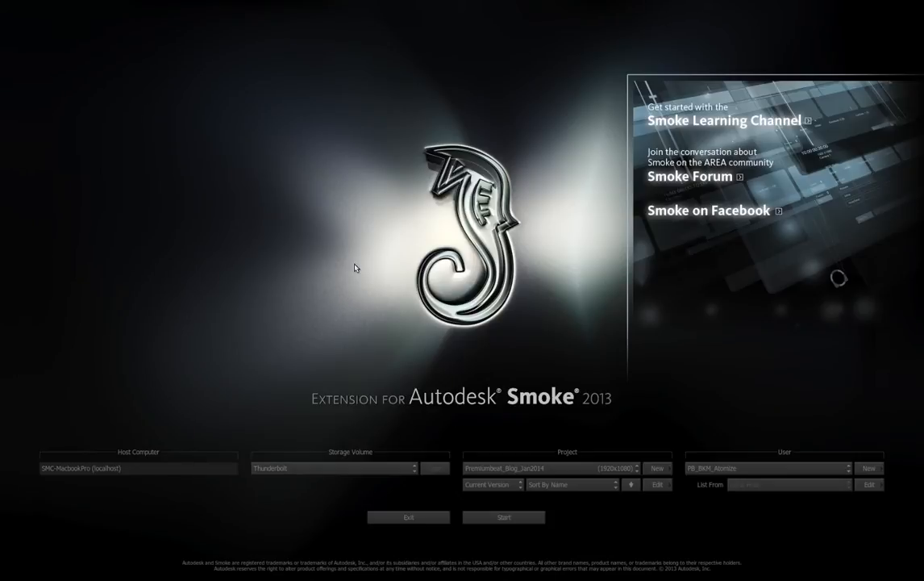
pyautogui.press('cmd+tab')
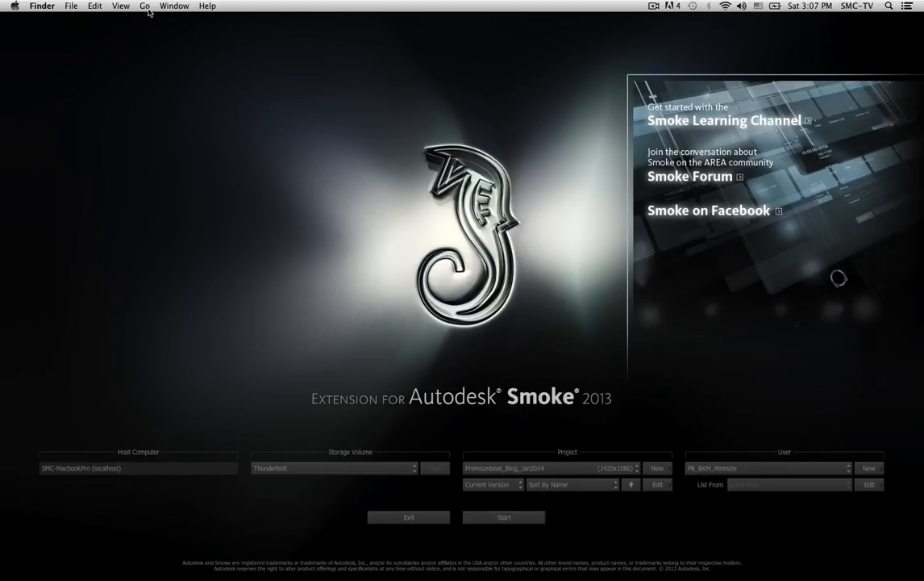
# Step: Go to the /usr/discreet folder by path
pyautogui.click(146, 6)
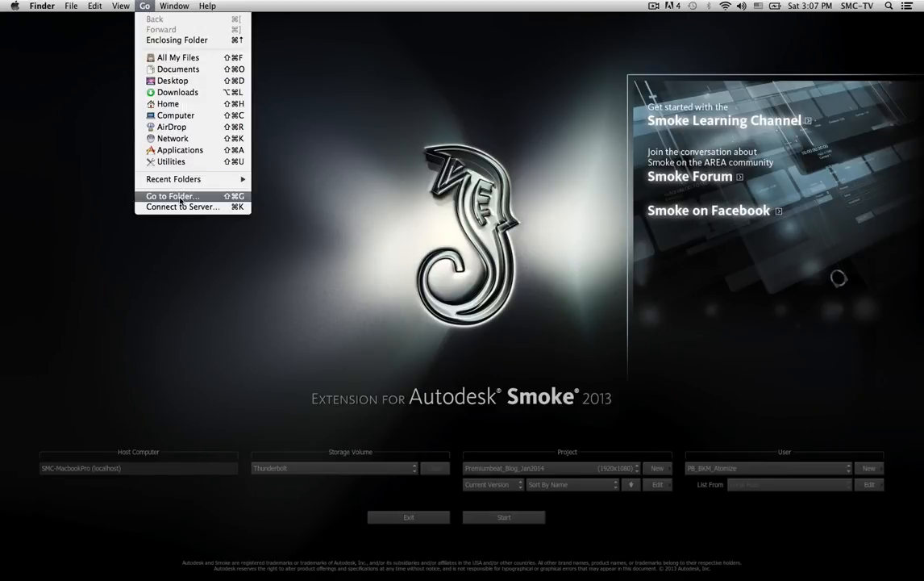
pyautogui.click(171, 196)
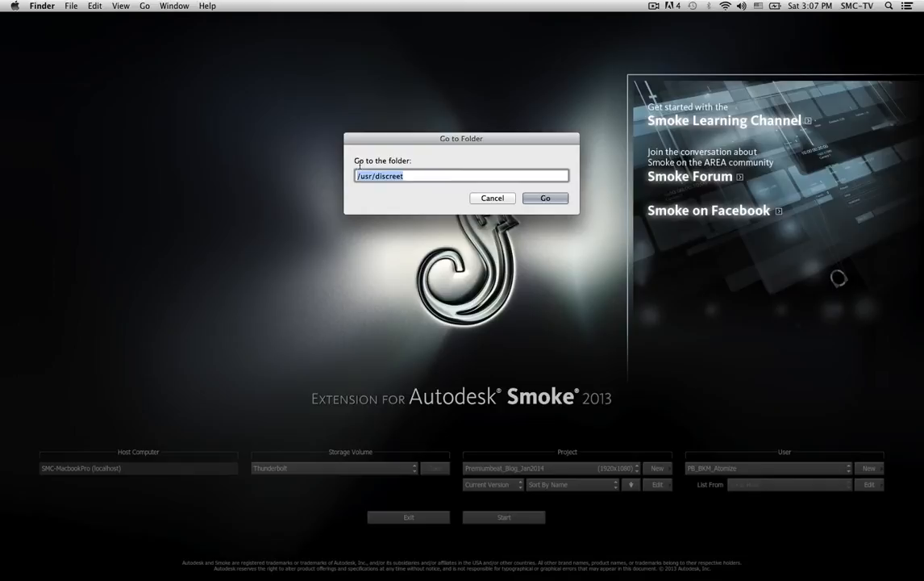
pyautogui.moveTo(387, 188)
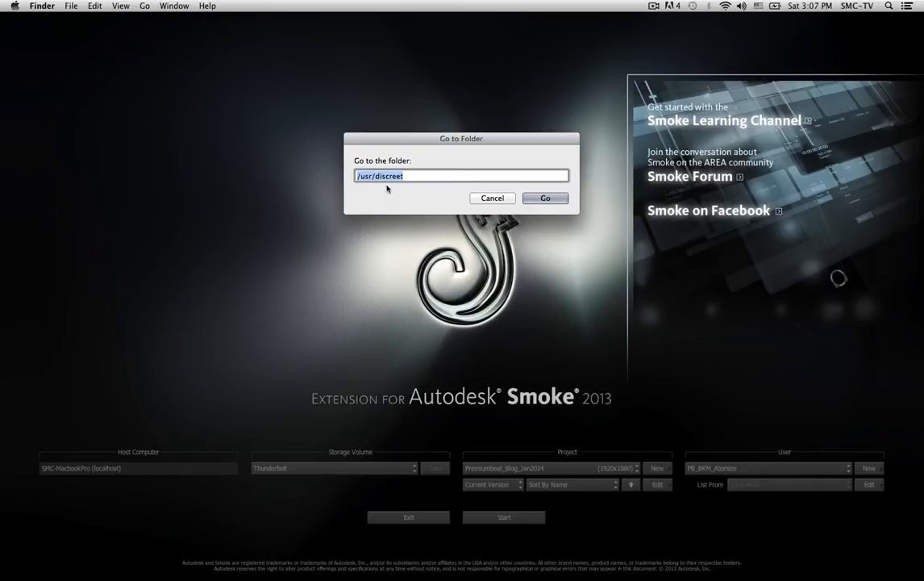
pyautogui.click(545, 196)
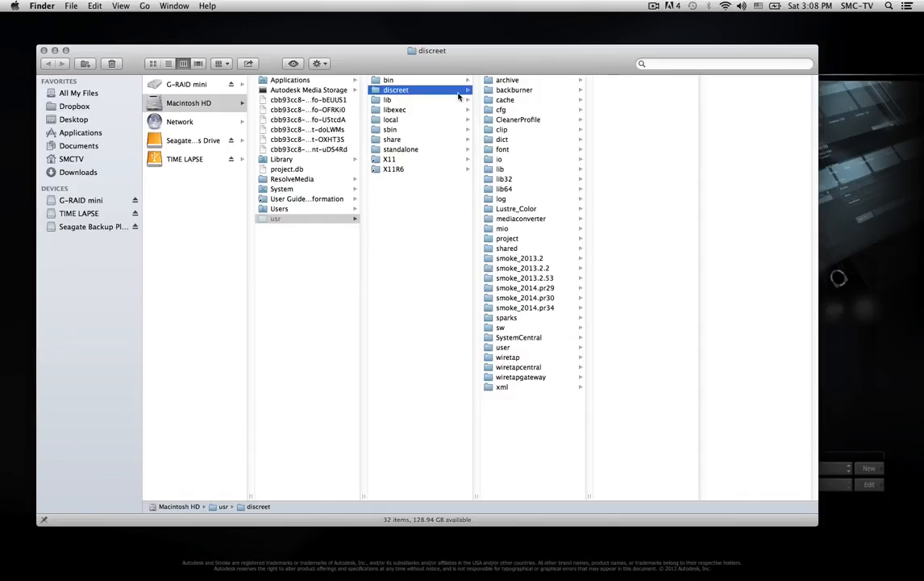
# Step: Browse user > PB_BKM_Atomize > action > pref to reach ActionDefaultCentralBinTabs.xml
pyautogui.click(503, 347)
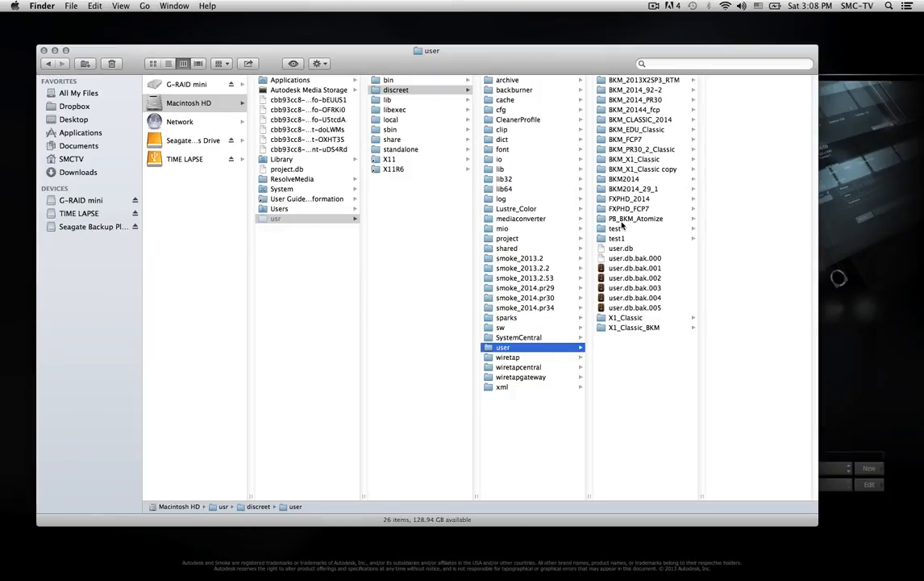
pyautogui.click(635, 220)
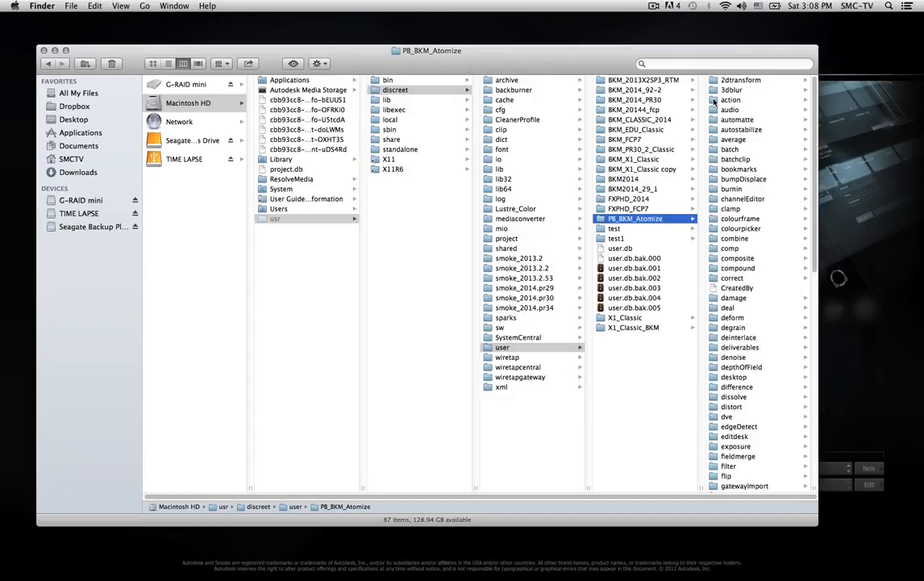
pyautogui.click(731, 100)
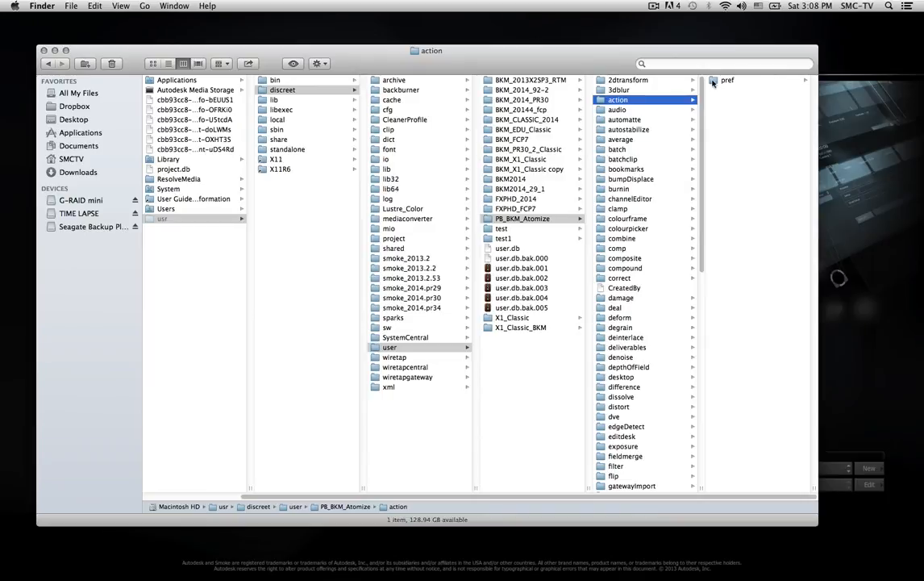
pyautogui.click(726, 79)
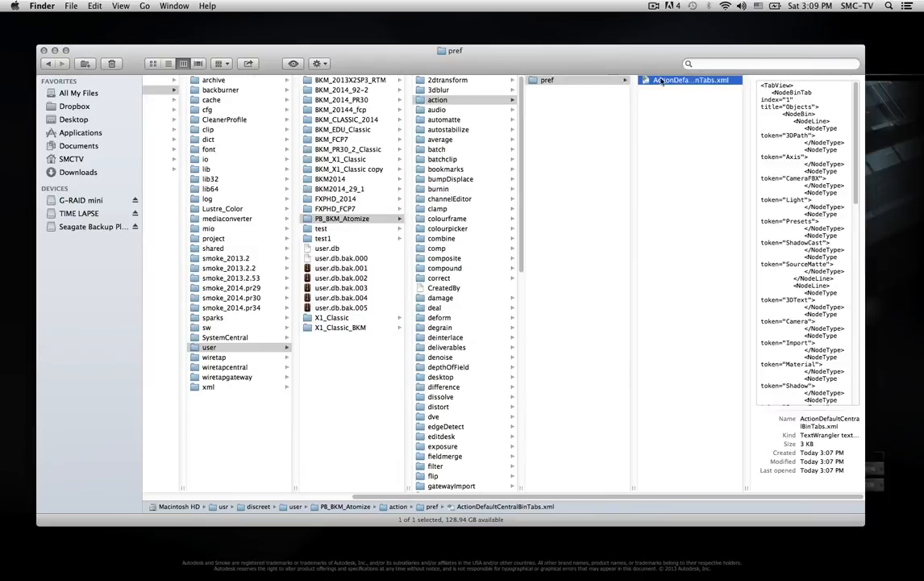
pyautogui.moveTo(665, 95)
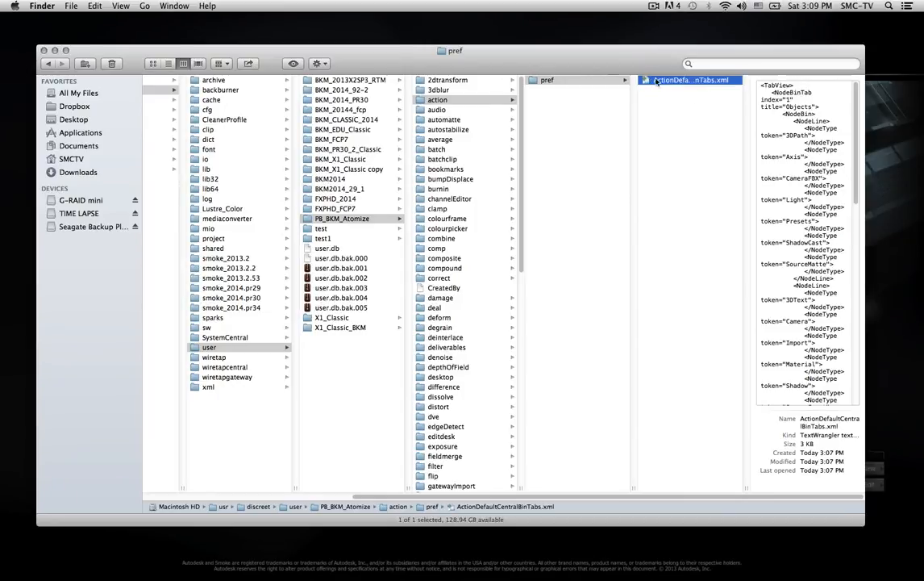
# Step: Add a <NodeType token="Atomize"/> entry after SourceFront in ActionDefaultCentralBinTabs.xml
pyautogui.doubleClick(691, 79)
pyautogui.write('<NodeType token')
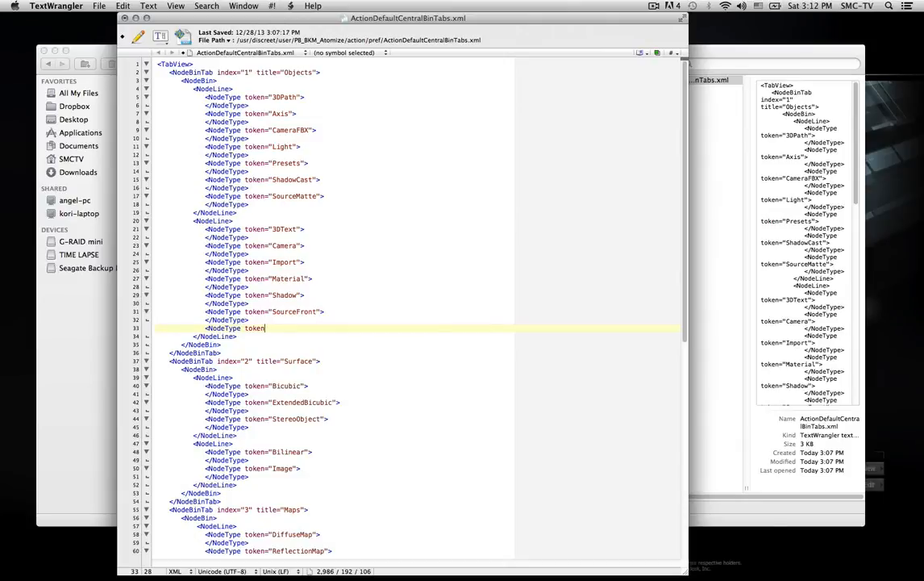
pyautogui.write('="')
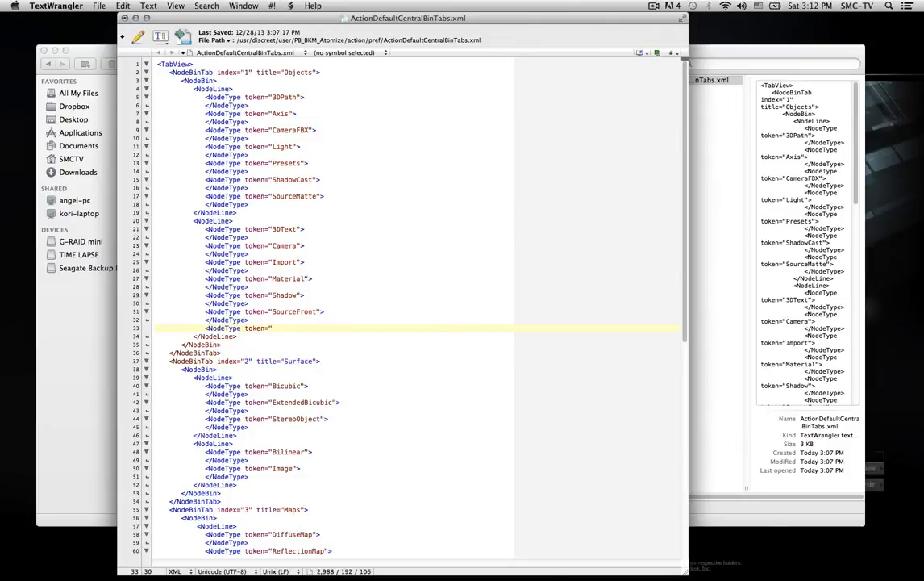
pyautogui.write('Atomize">')
pyautogui.write('<')
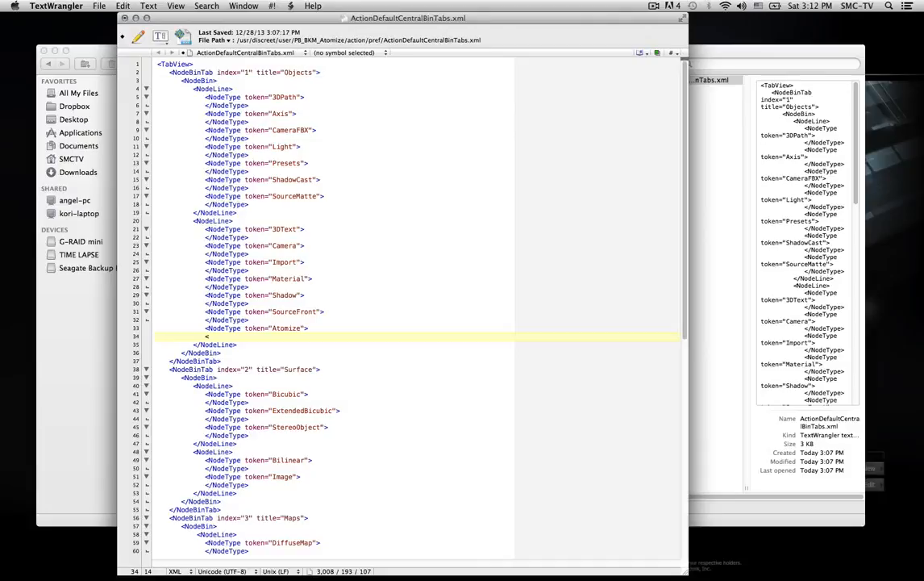
pyautogui.write('/NodeType>')
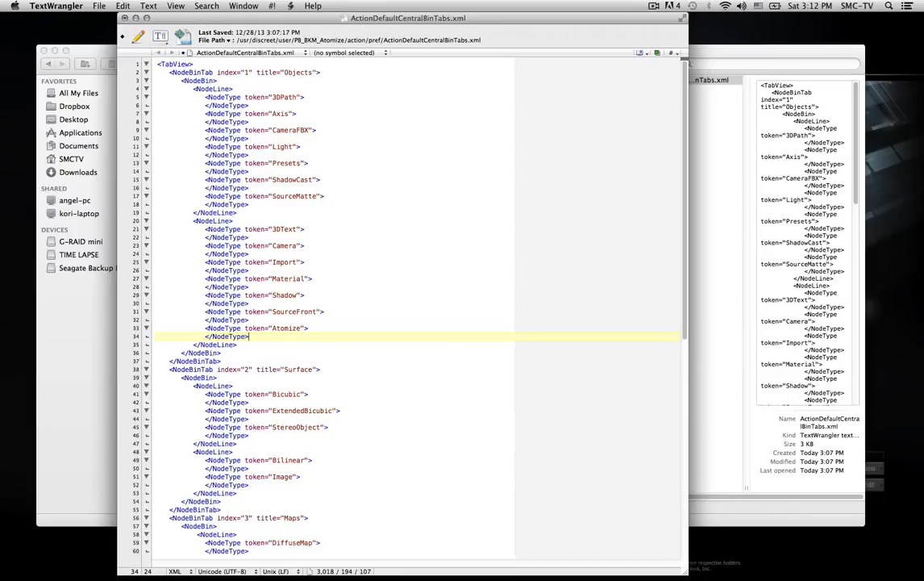
pyautogui.moveTo(278, 285)
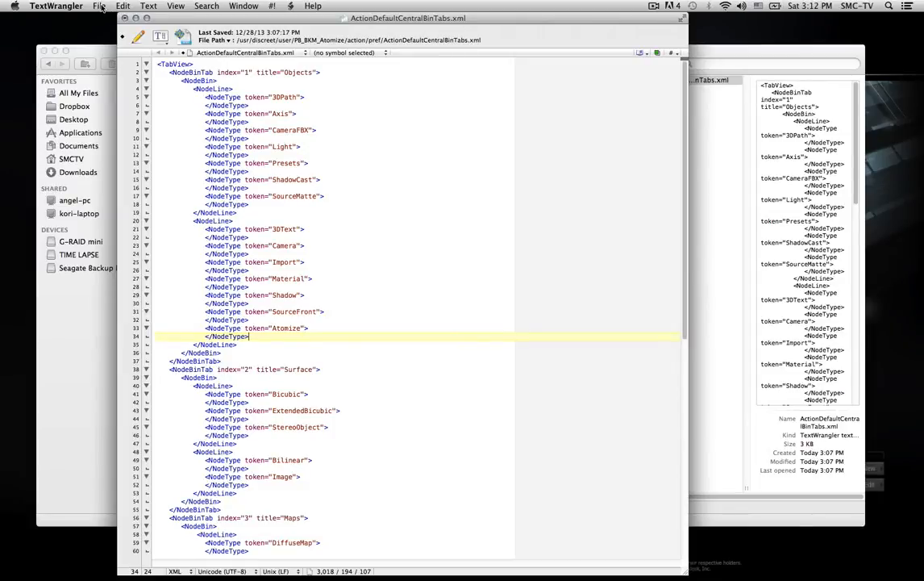
# Step: Save the edited bin tabs file
pyautogui.click(100, 6)
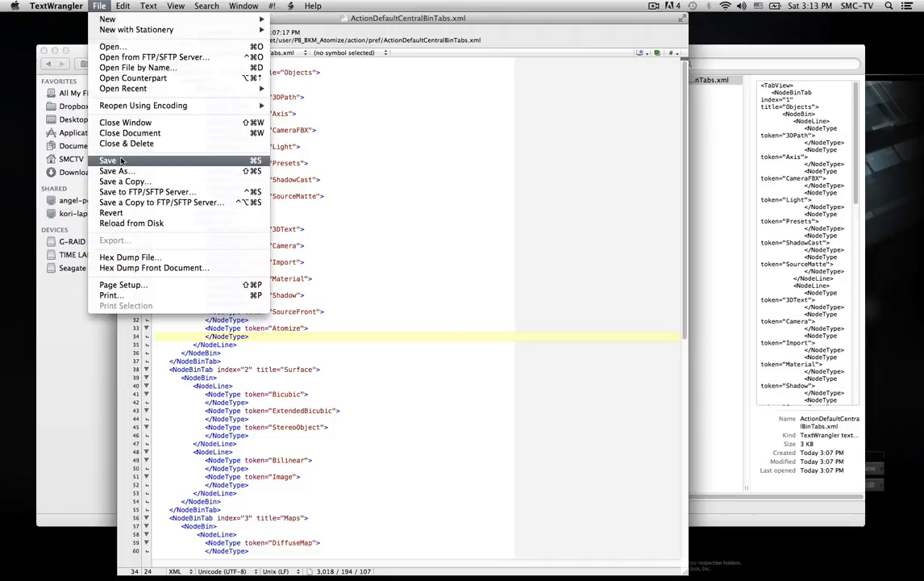
pyautogui.click(106, 159)
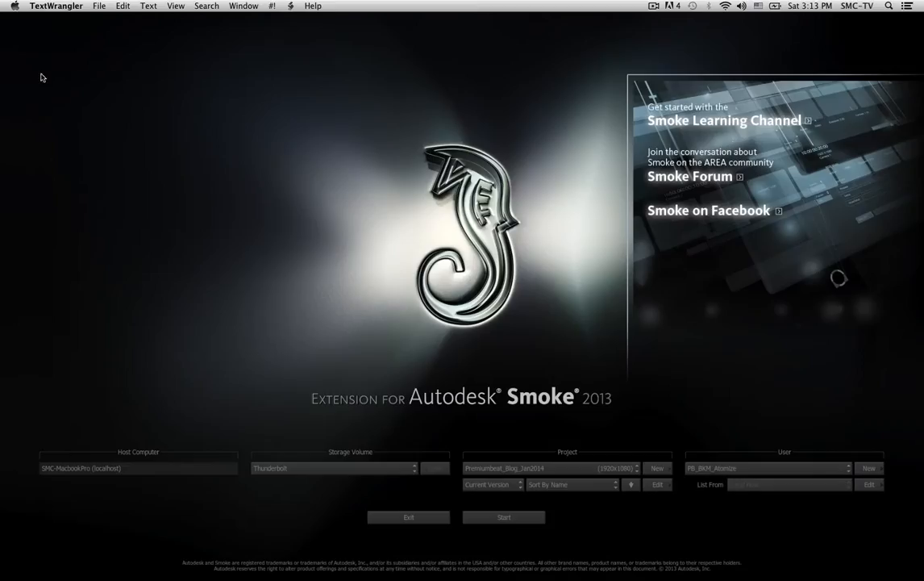
pyautogui.moveTo(523, 521)
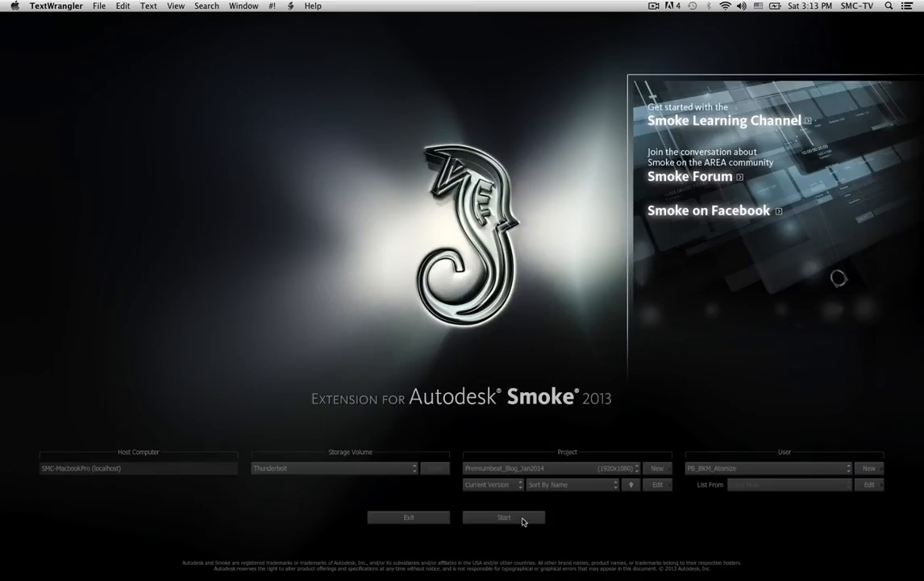
# Step: Launch the project, apply ConnectFX to the clip and enter its Action node
pyautogui.click(503, 516)
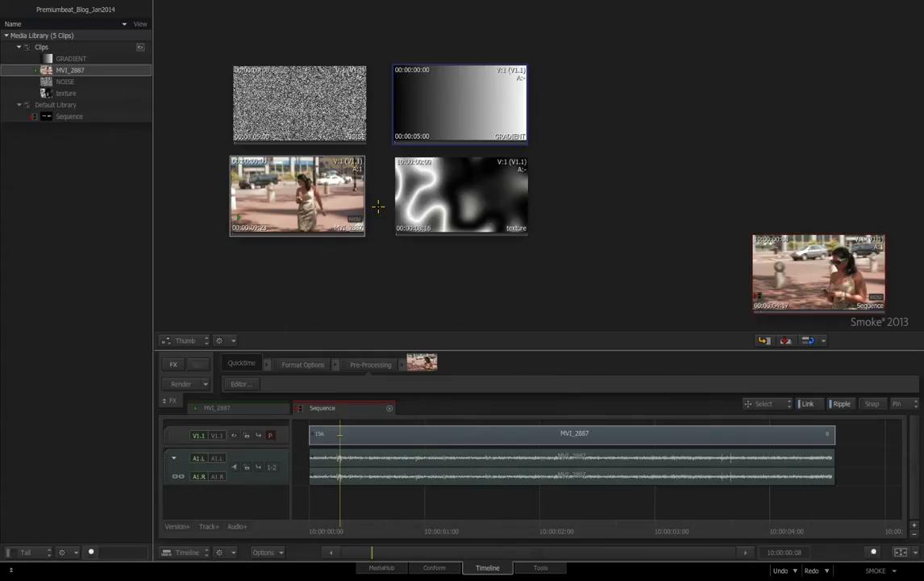
pyautogui.moveTo(442, 214)
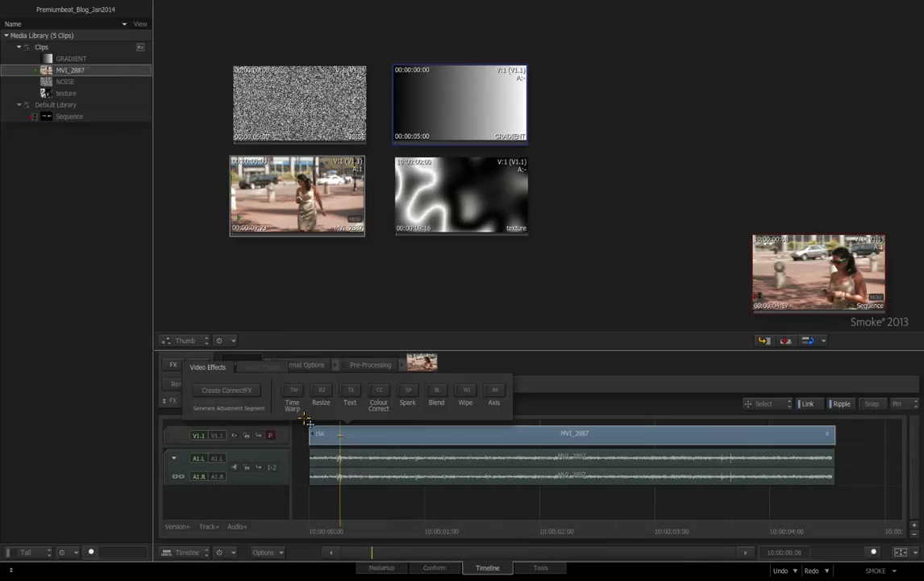
pyautogui.click(228, 391)
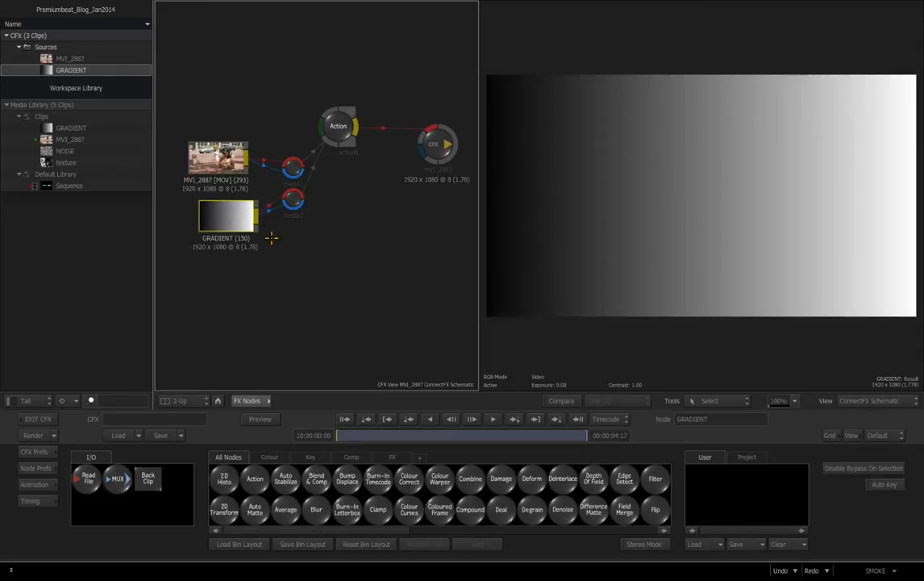
pyautogui.click(338, 125)
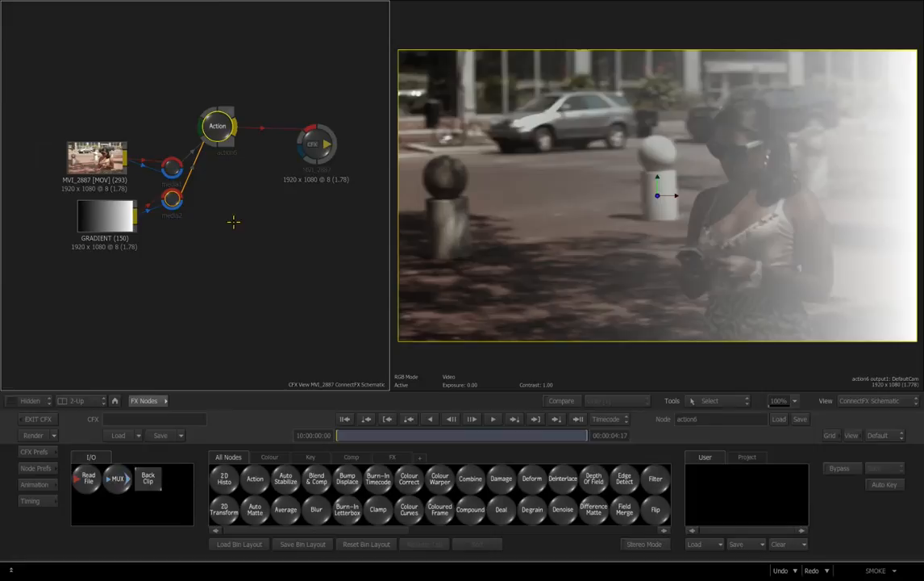
pyautogui.doubleClick(216, 126)
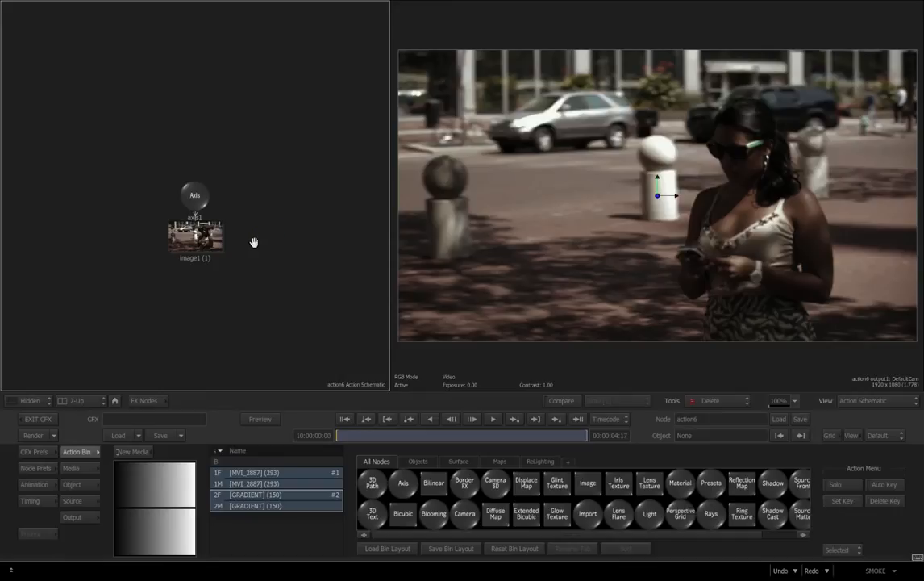
# Step: Check the scene's media list, then show the Maps node types in the Action Bin
pyautogui.click(193, 236)
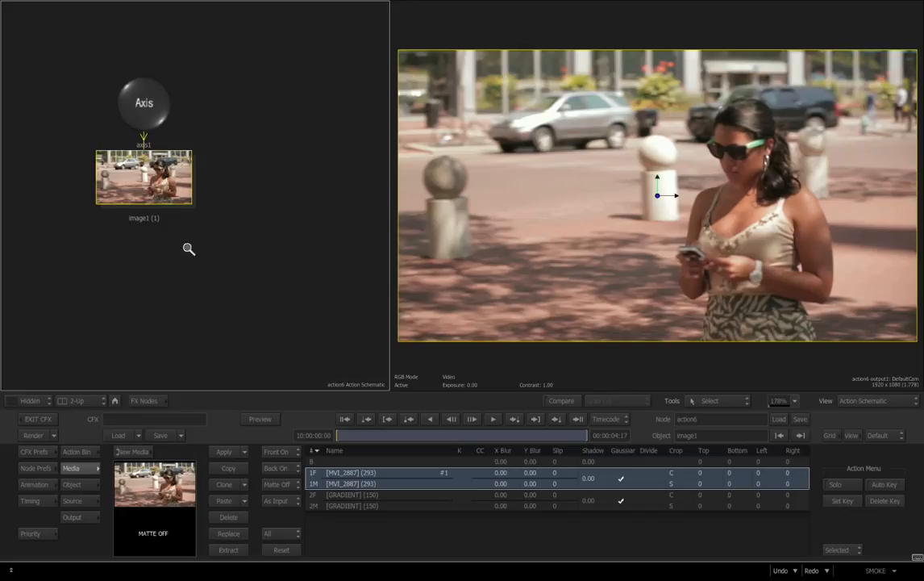
pyautogui.click(75, 452)
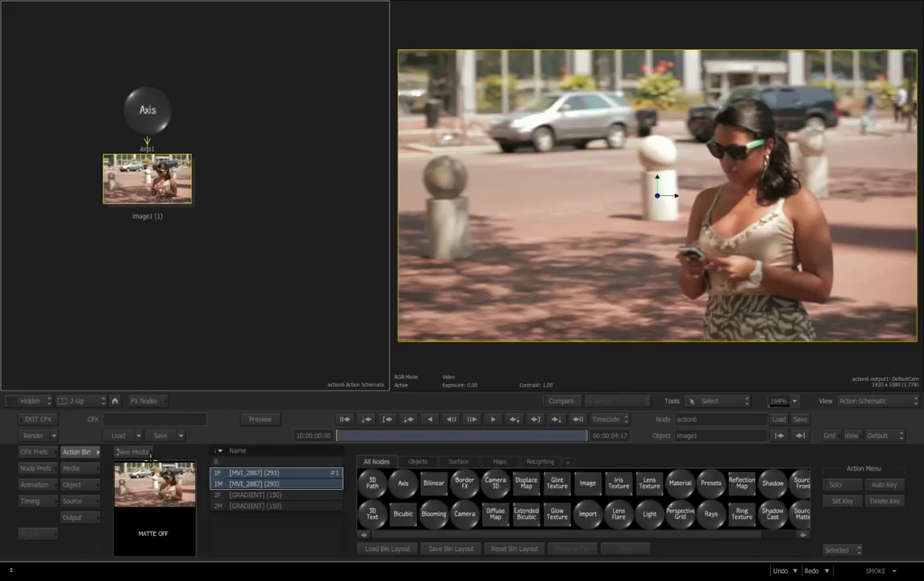
pyautogui.click(498, 462)
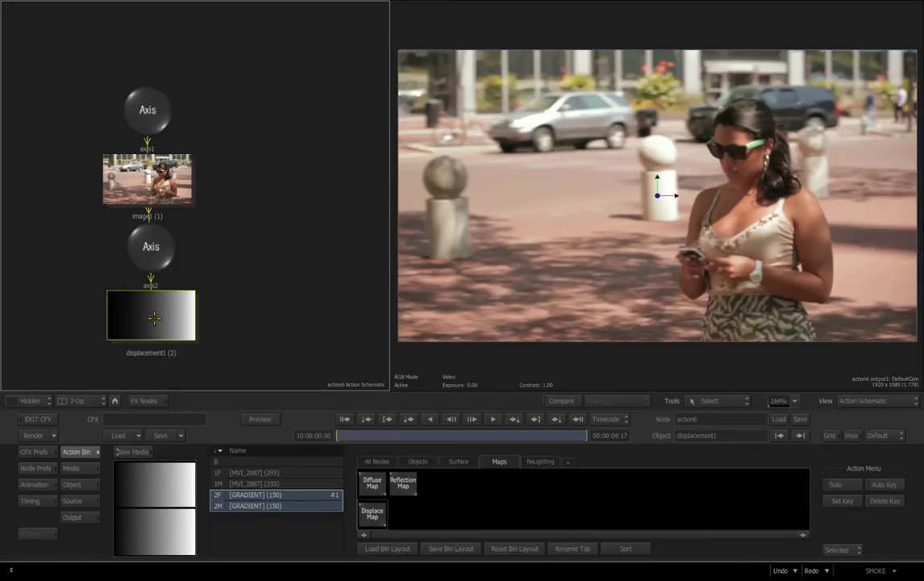
pyautogui.click(151, 248)
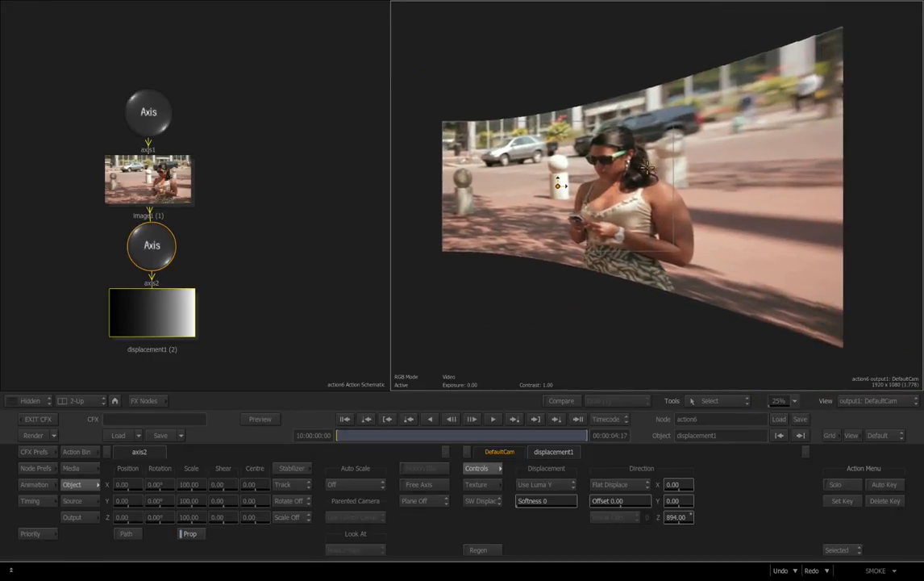
# Step: Dolly the 3D view to inspect the image bent over the gradient displacement
pyautogui.rightClick(646, 168)
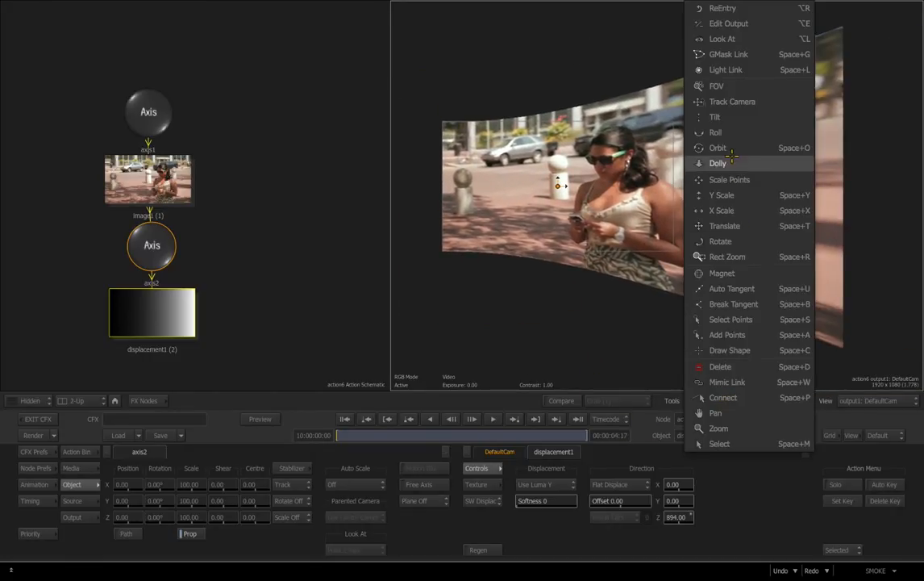
pyautogui.click(717, 149)
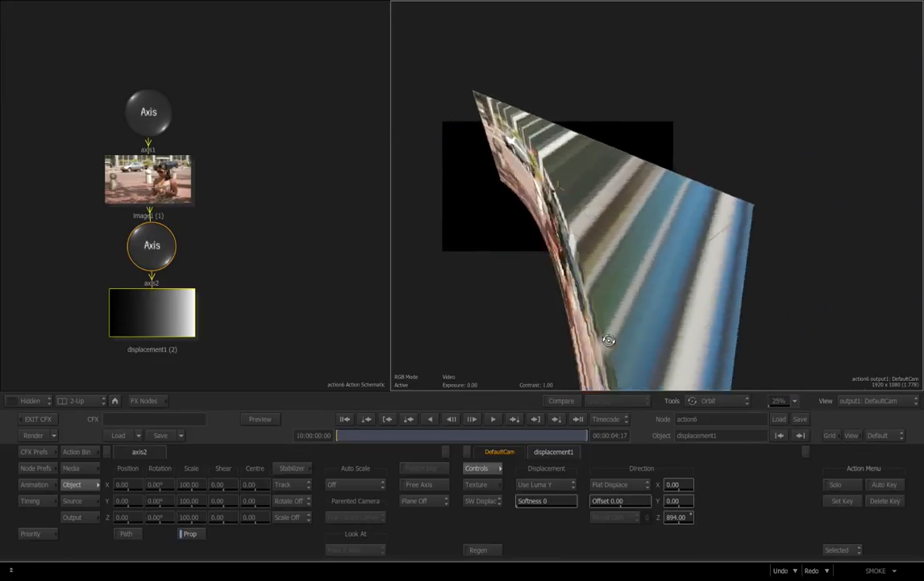
pyautogui.moveTo(608, 338); pyautogui.dragTo(707, 334)
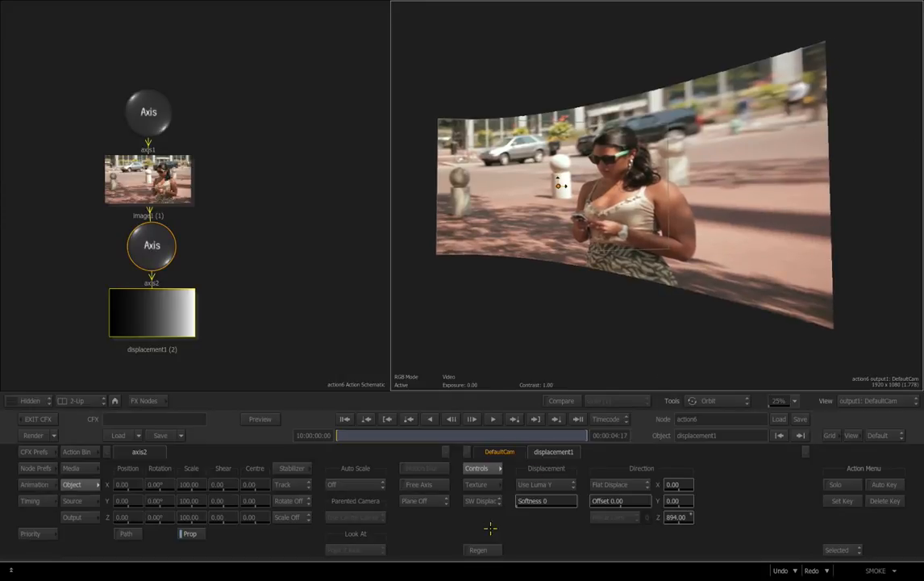
pyautogui.moveTo(306, 312)
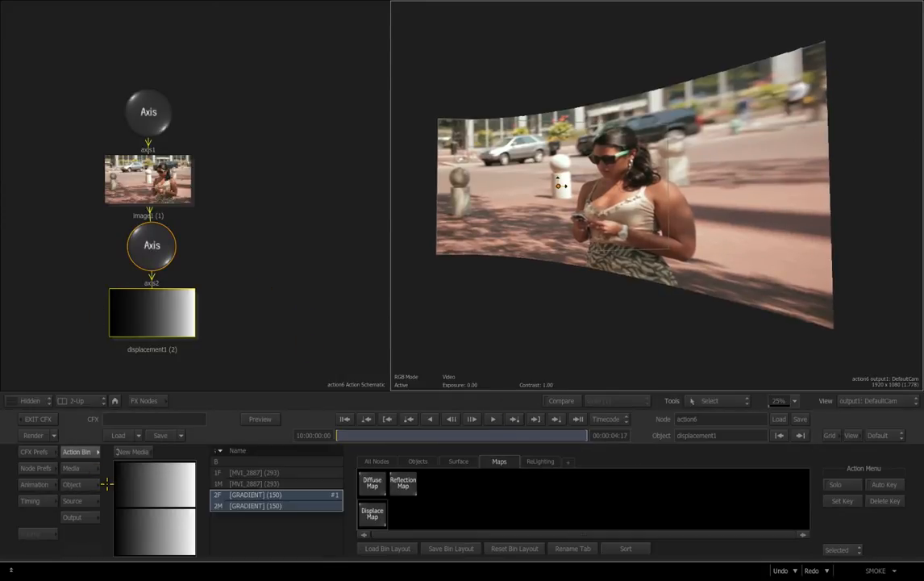
# Step: Show the object node types in the Action Bin
pyautogui.click(418, 461)
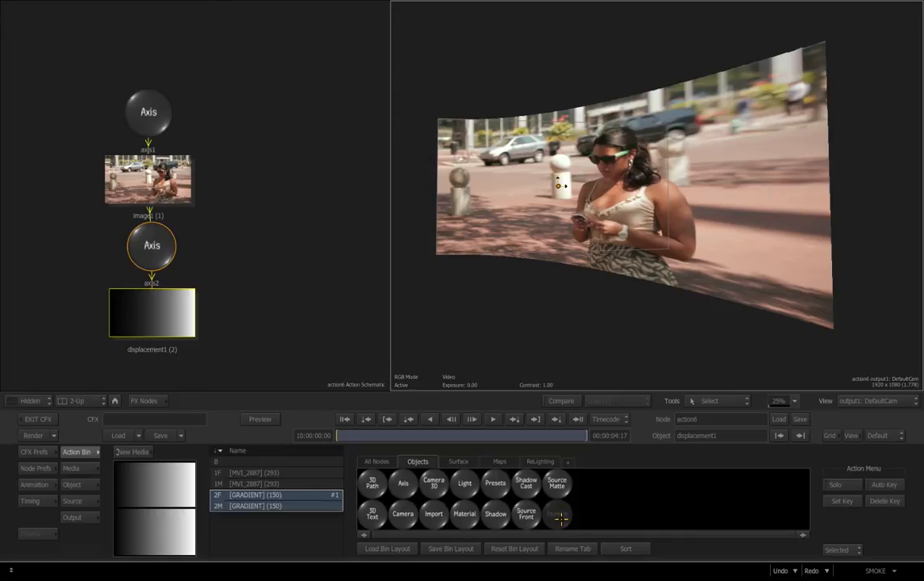
pyautogui.moveTo(565, 515)
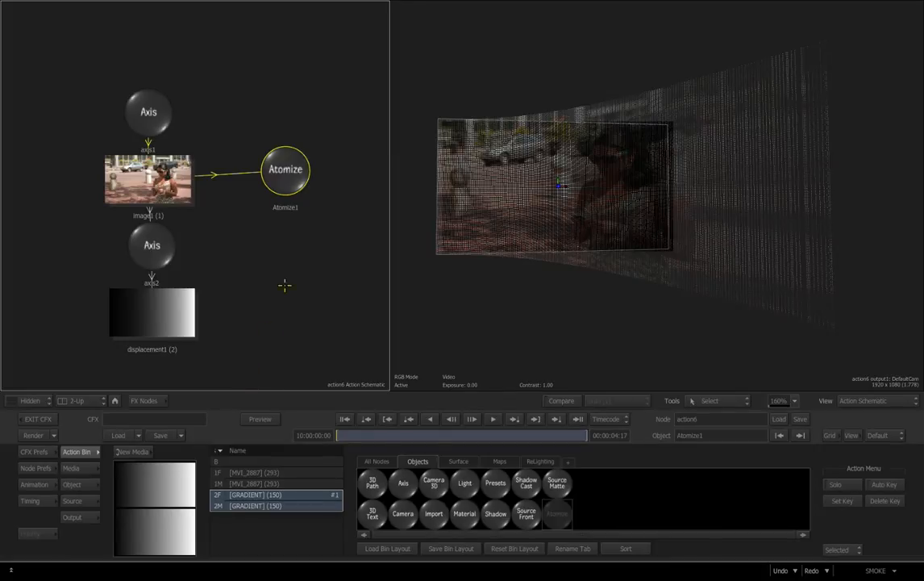
pyautogui.moveTo(554, 280)
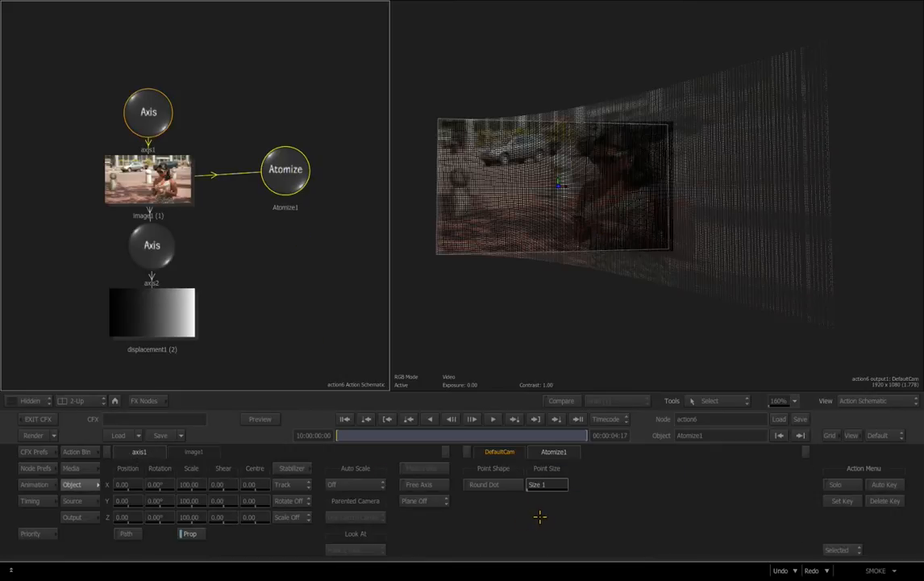
pyautogui.moveTo(512, 505)
pyautogui.write('20.00')
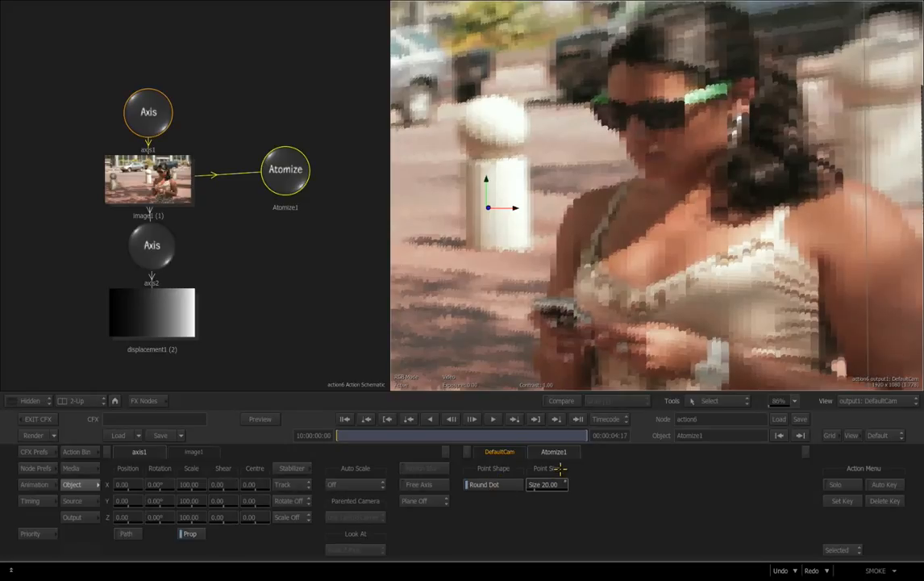
# Step: Shrink the Atomize point size to about 9.56 and select the image's displacement axis
pyautogui.moveTo(547, 483); pyautogui.dragTo(526, 484)
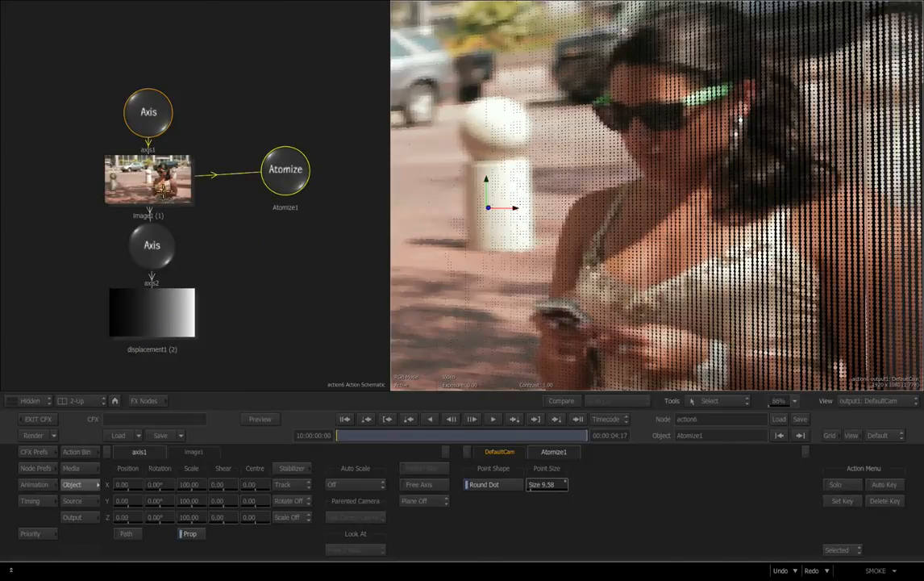
pyautogui.click(149, 179)
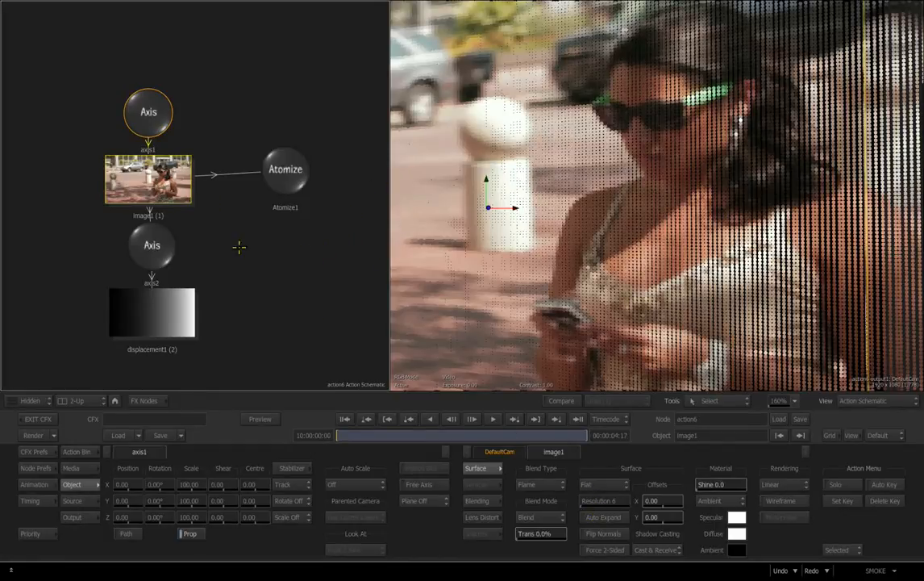
pyautogui.moveTo(287, 261)
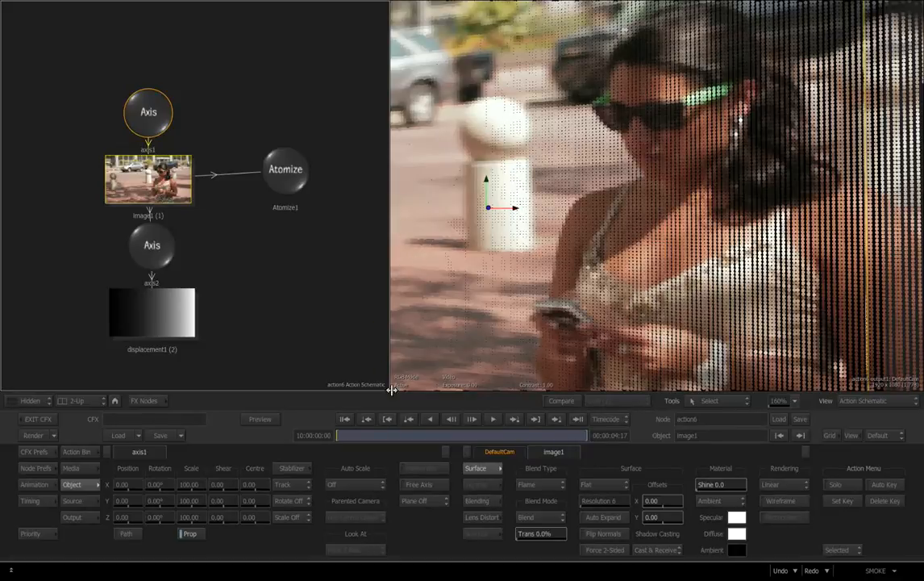
pyautogui.moveTo(313, 329)
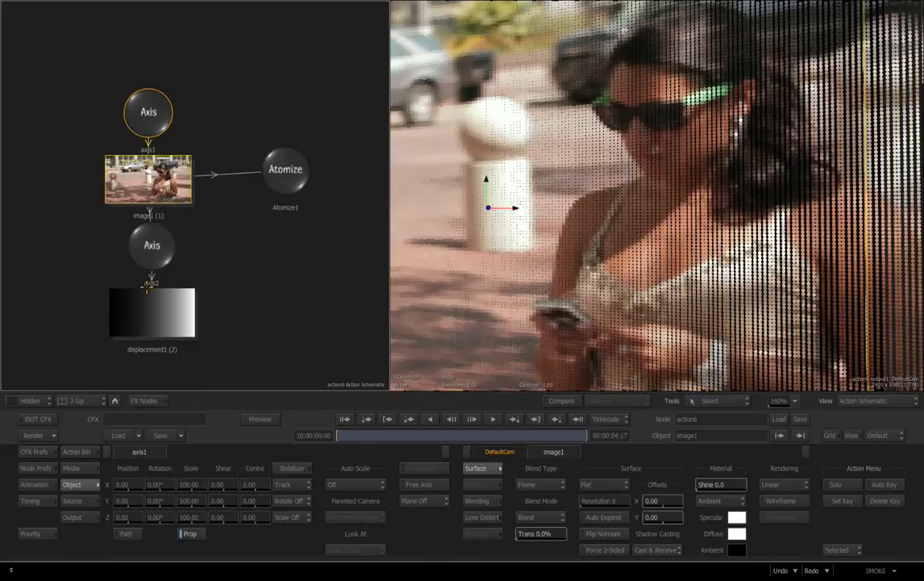
pyautogui.moveTo(289, 306)
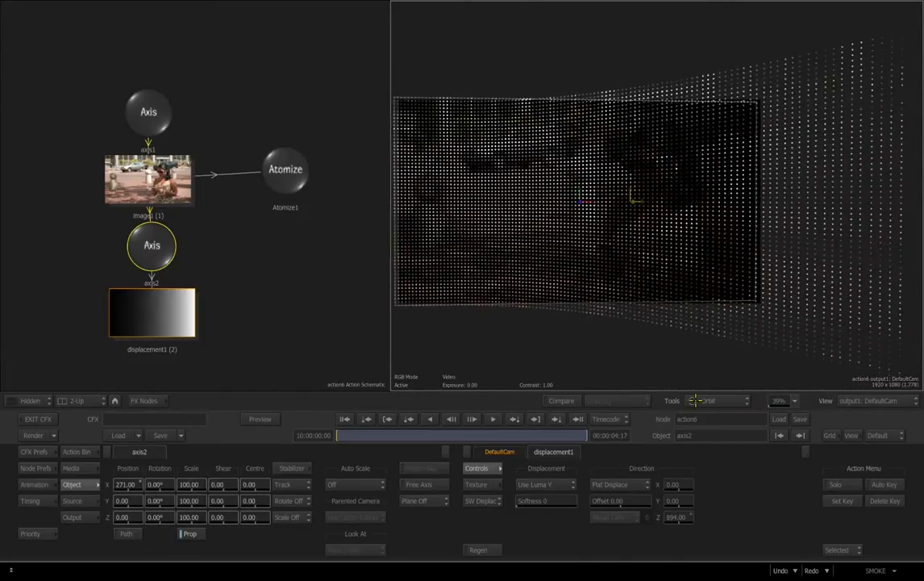
pyautogui.click(29, 400)
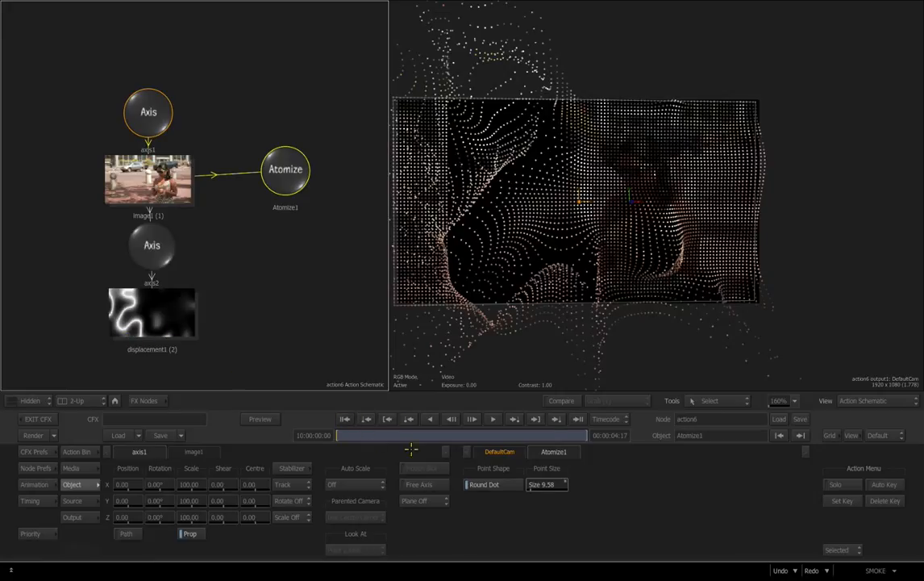
pyautogui.moveTo(494, 420)
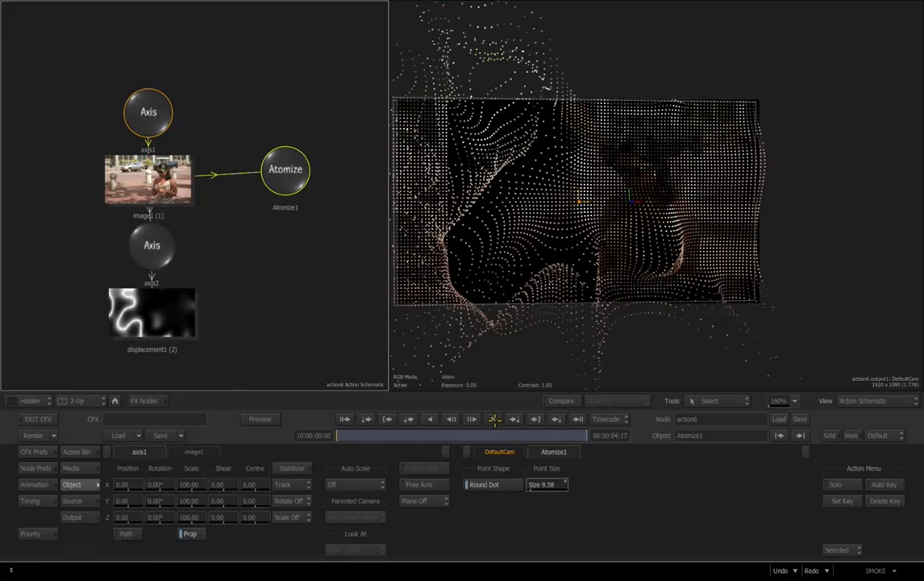
# Step: Play and stop the rippling dot animation, then select the displacement node
pyautogui.click(492, 419)
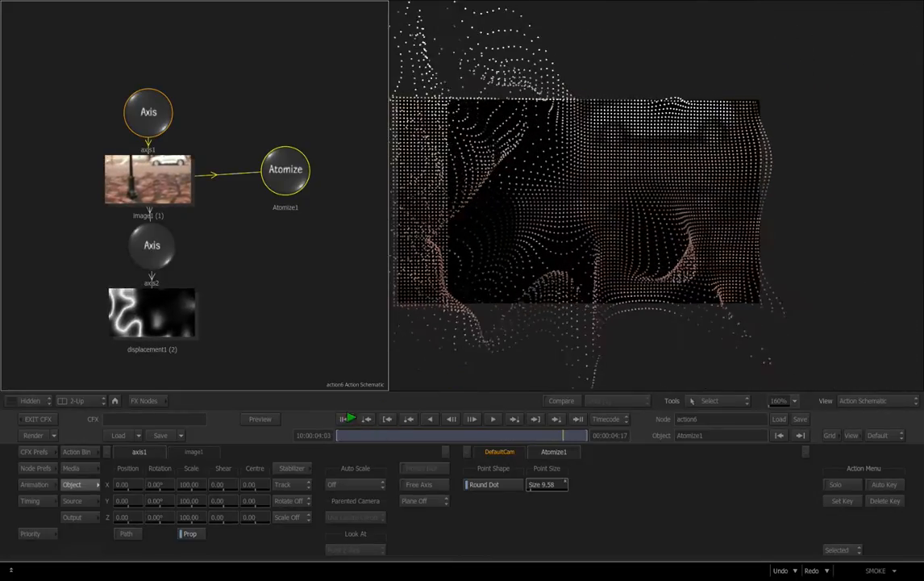
pyautogui.click(493, 420)
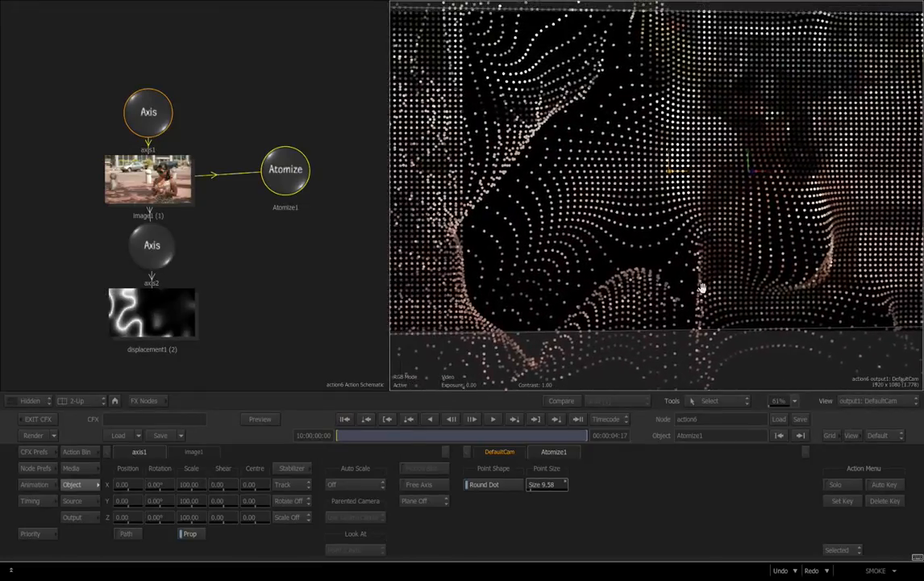
pyautogui.click(151, 314)
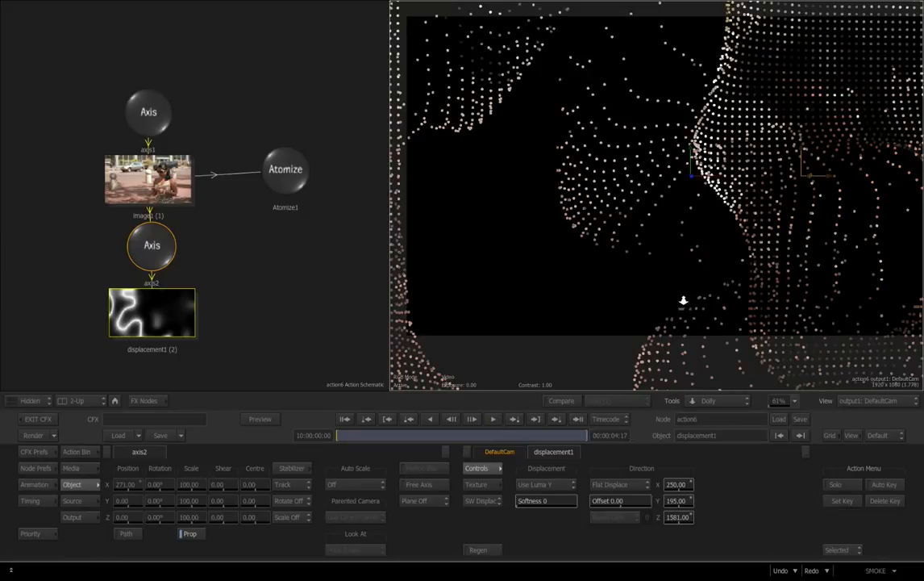
# Step: Orbit the 3D view to see the dot field's depth and return to the Action Bin
pyautogui.click(494, 419)
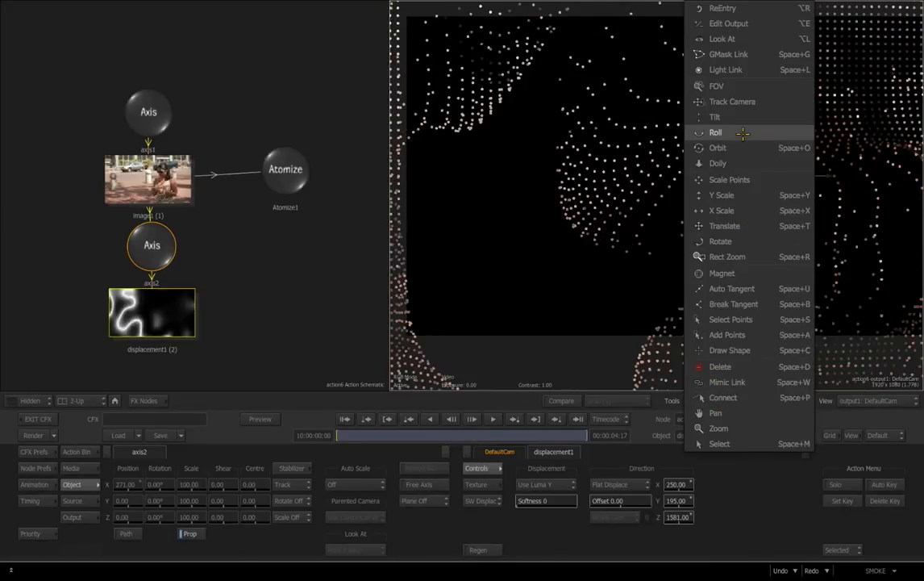
pyautogui.click(717, 148)
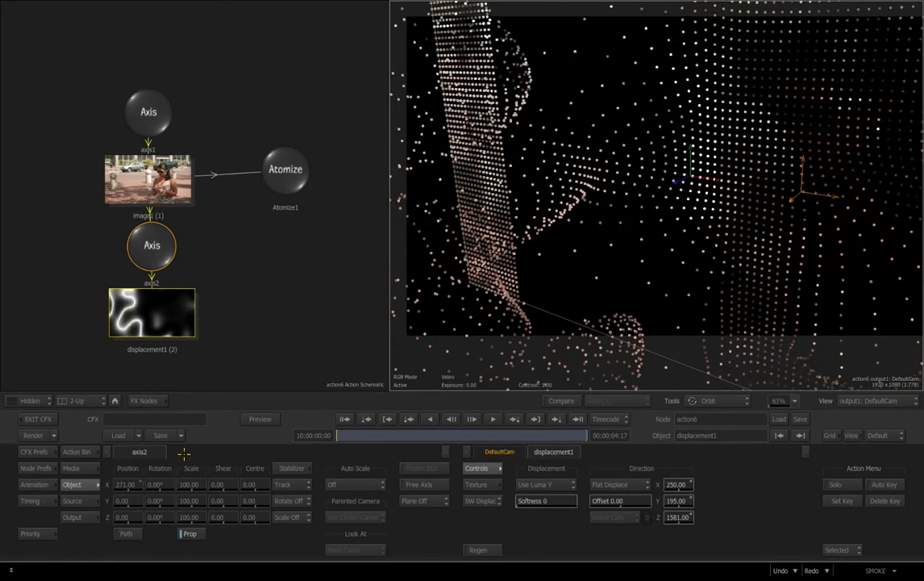
pyautogui.click(76, 452)
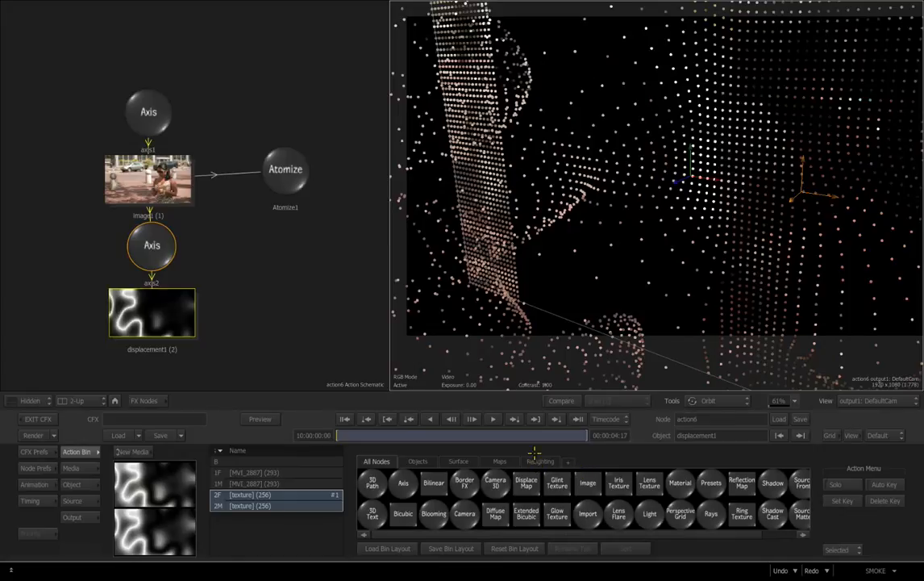
# Step: Add a Light node from the Relighting bin, then return to the Atomize node
pyautogui.click(540, 462)
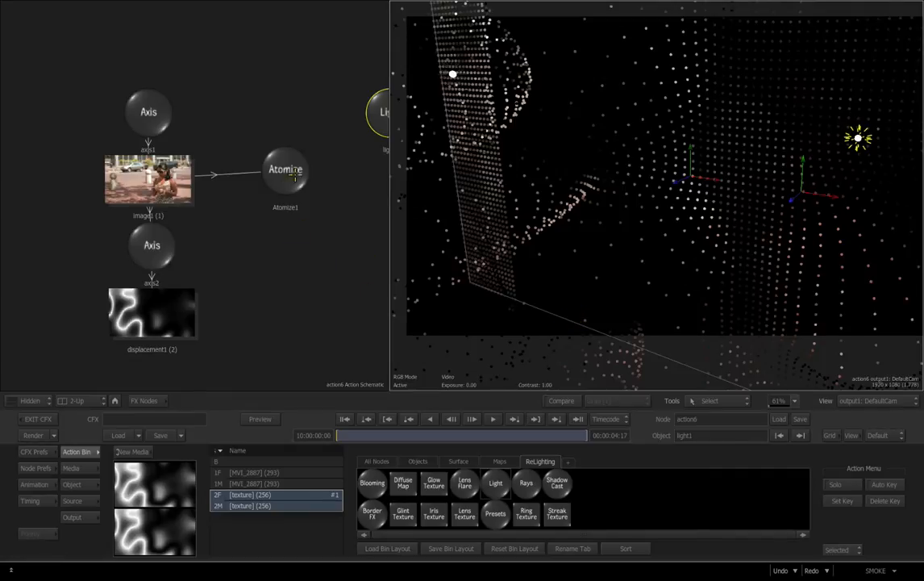
pyautogui.click(283, 179)
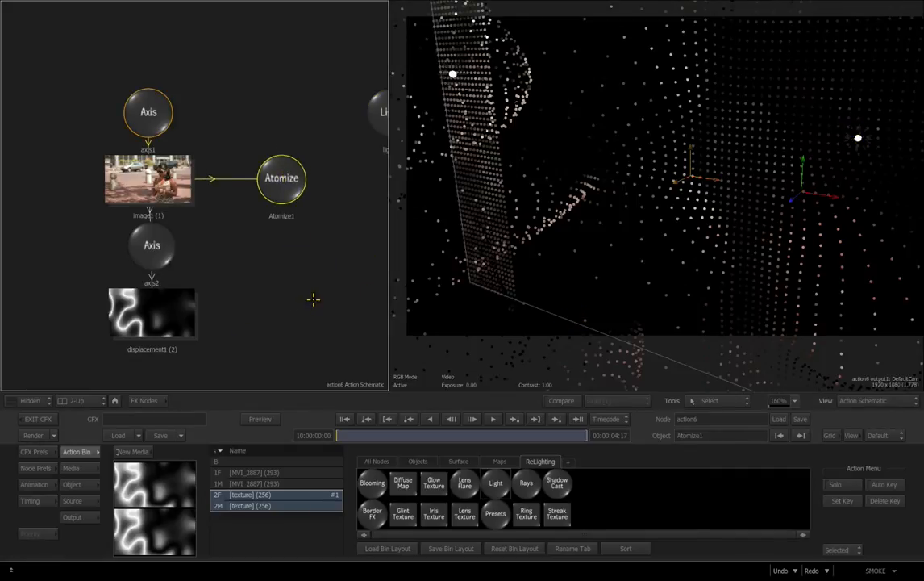